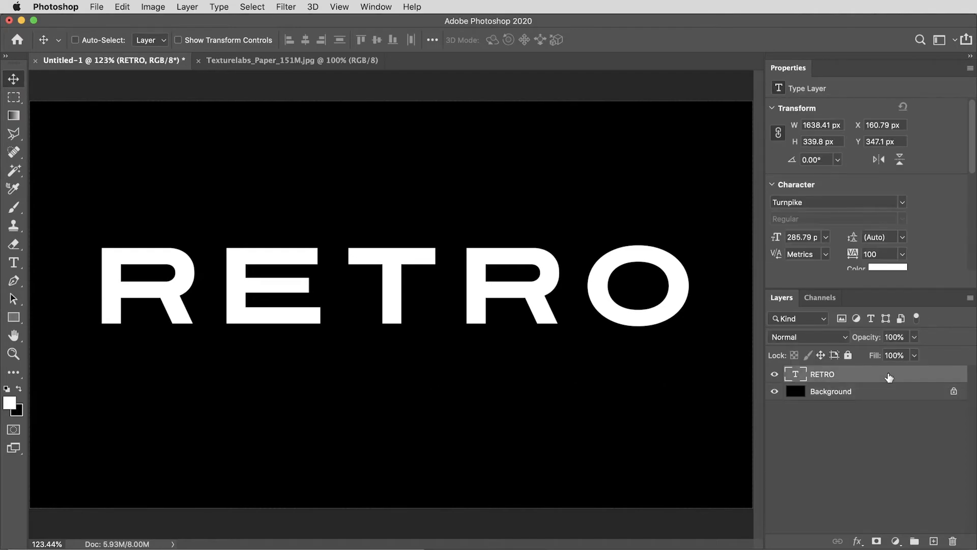
# - Add a Solid Color fill layer with hex 15725f teal beneath the RETRO text
pyautogui.click(153, 7)
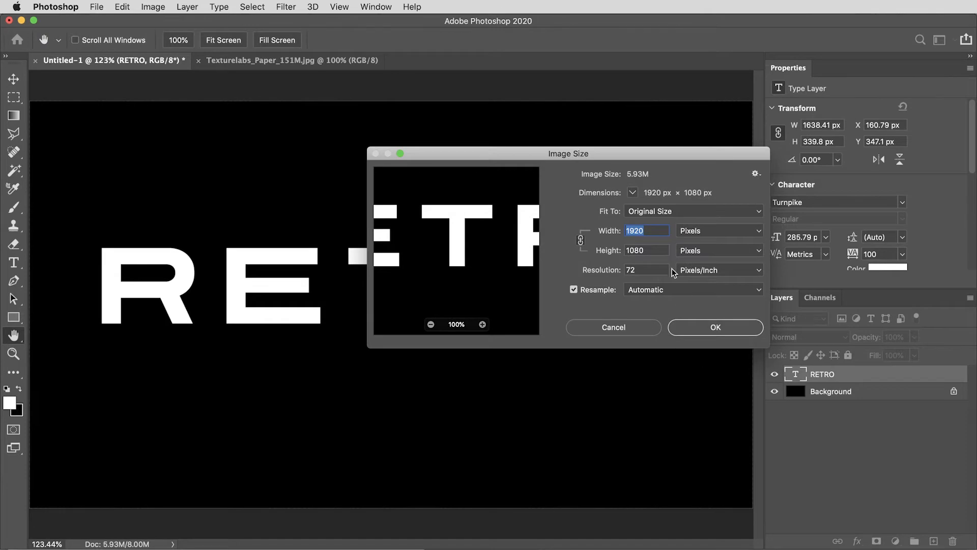
pyautogui.moveTo(717, 199)
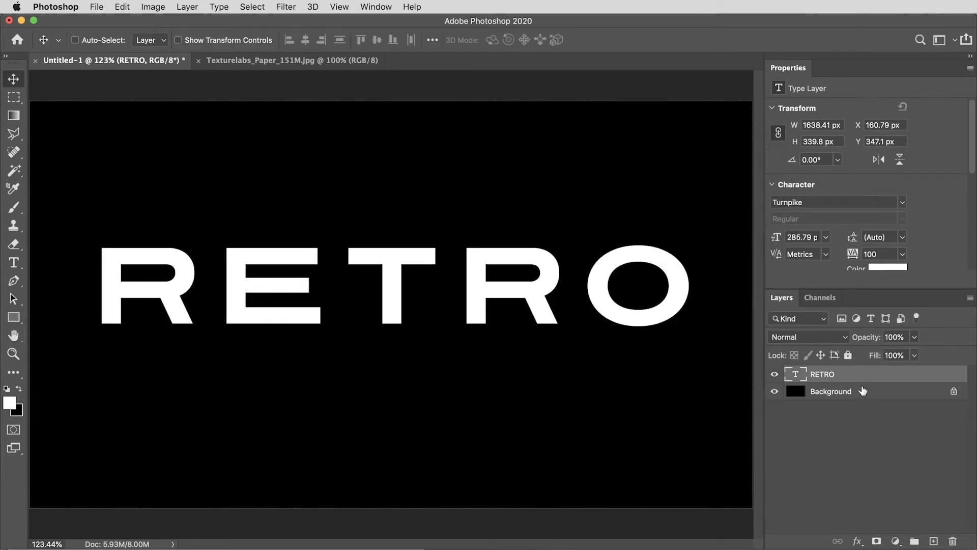
pyautogui.click(895, 540)
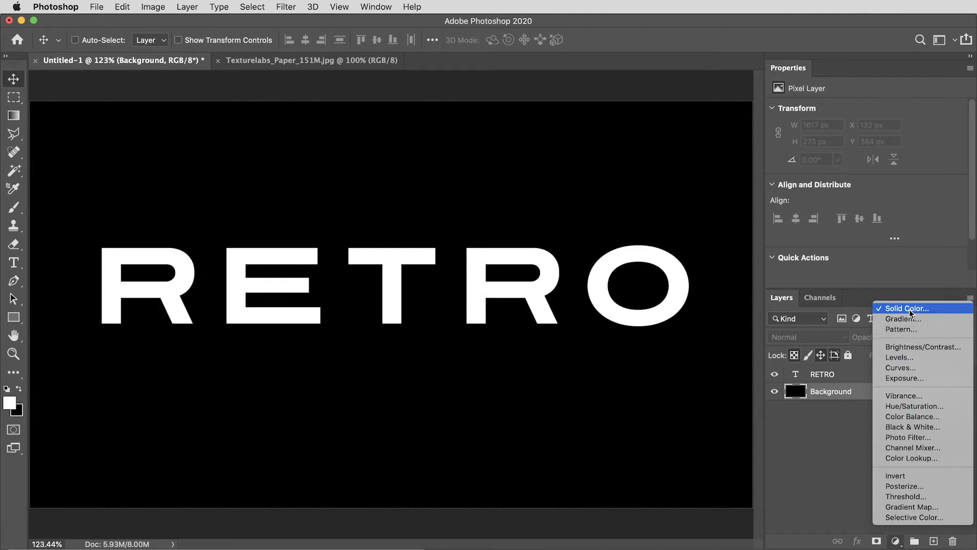
pyautogui.click(905, 308)
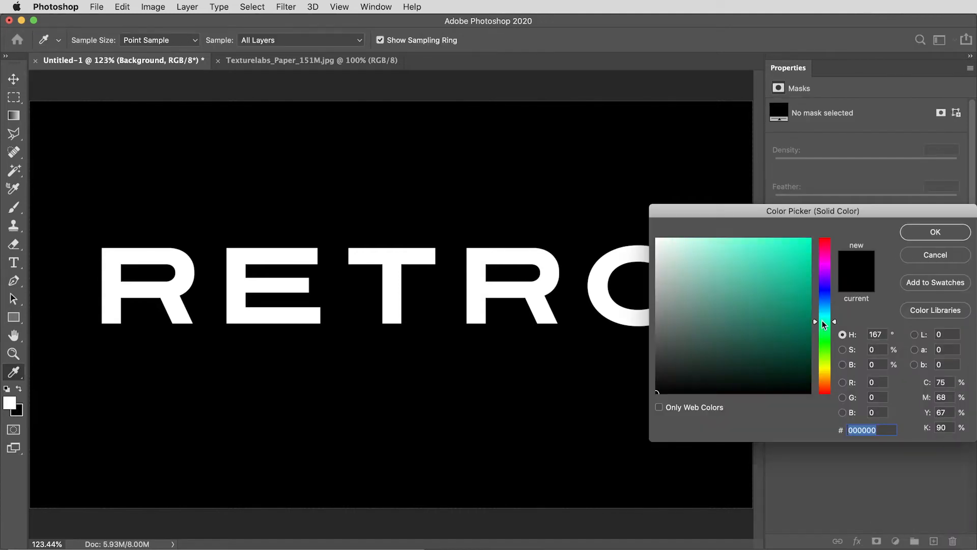
pyautogui.click(786, 323)
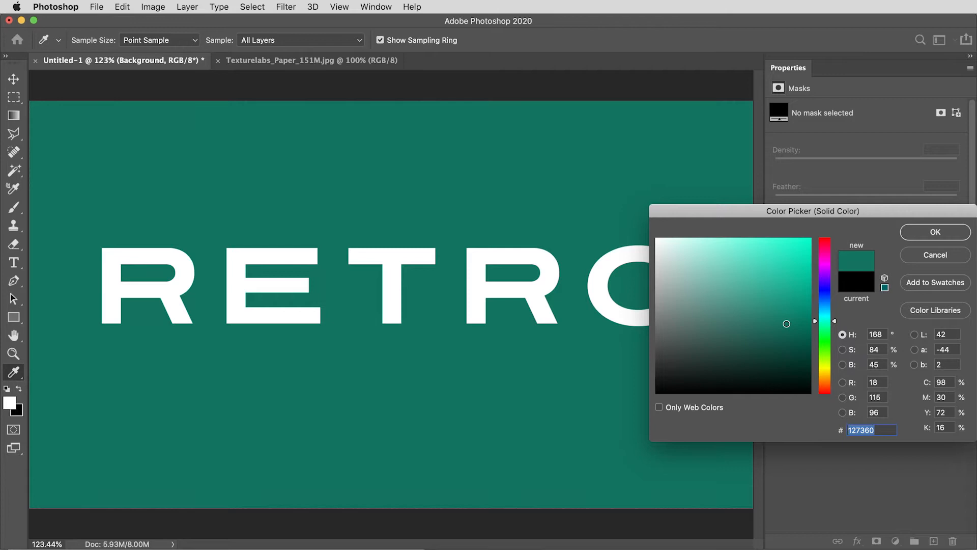
pyautogui.write('15725f')
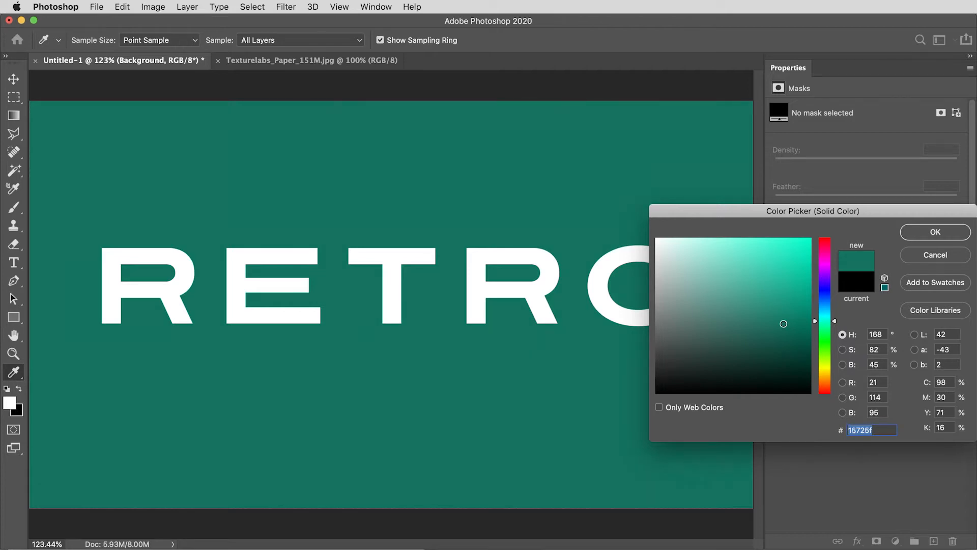
pyautogui.moveTo(916, 238)
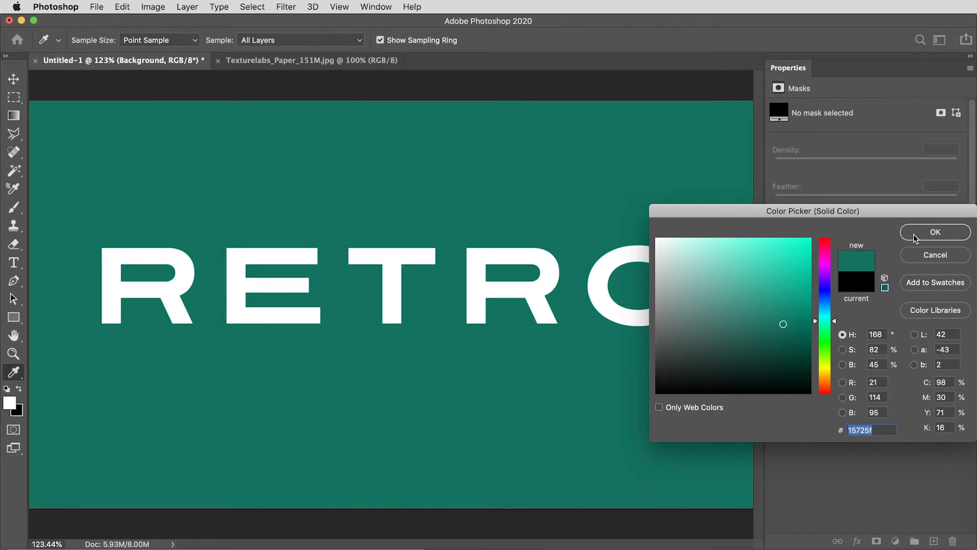
pyautogui.click(934, 232)
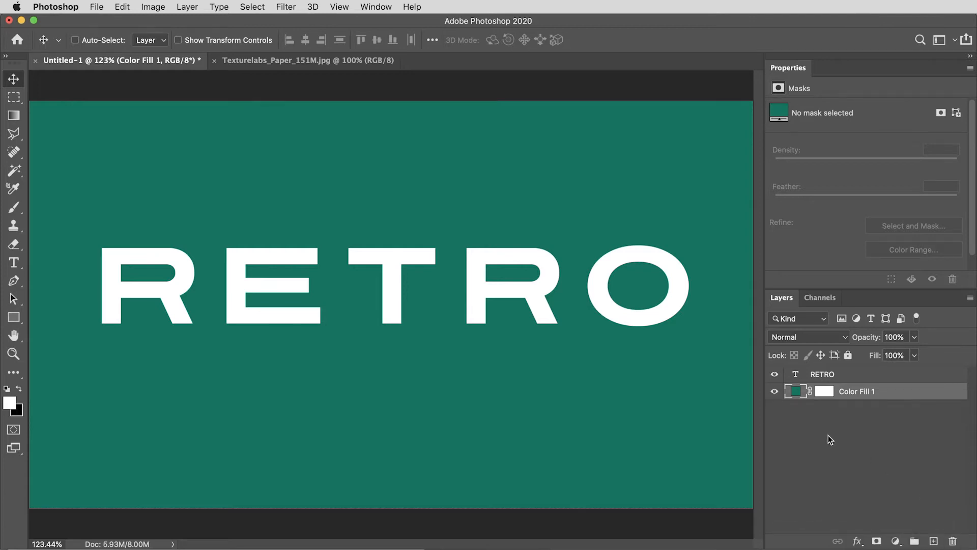
# - Show the Actions panel, create a set named Custom Actions, and make the RETRO layer active
pyautogui.click(376, 7)
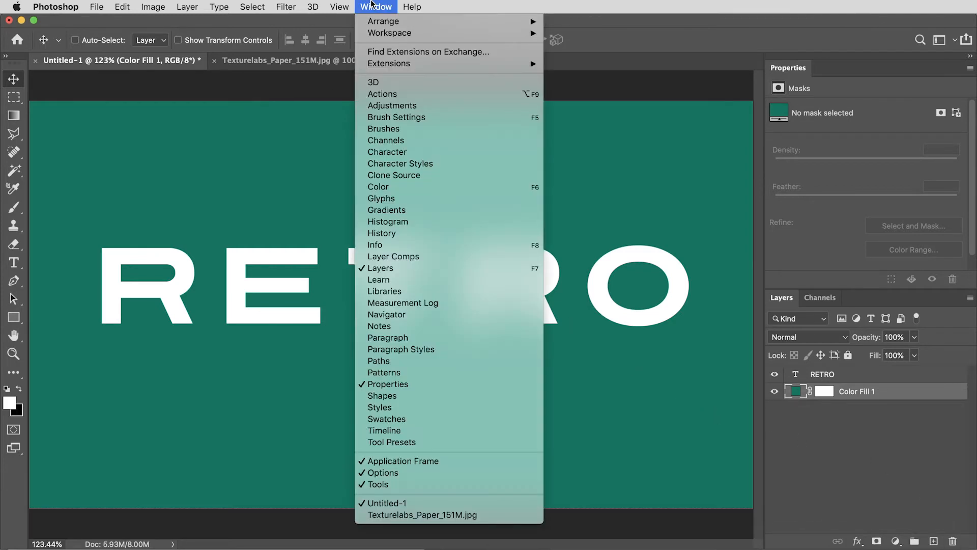
pyautogui.moveTo(382, 94)
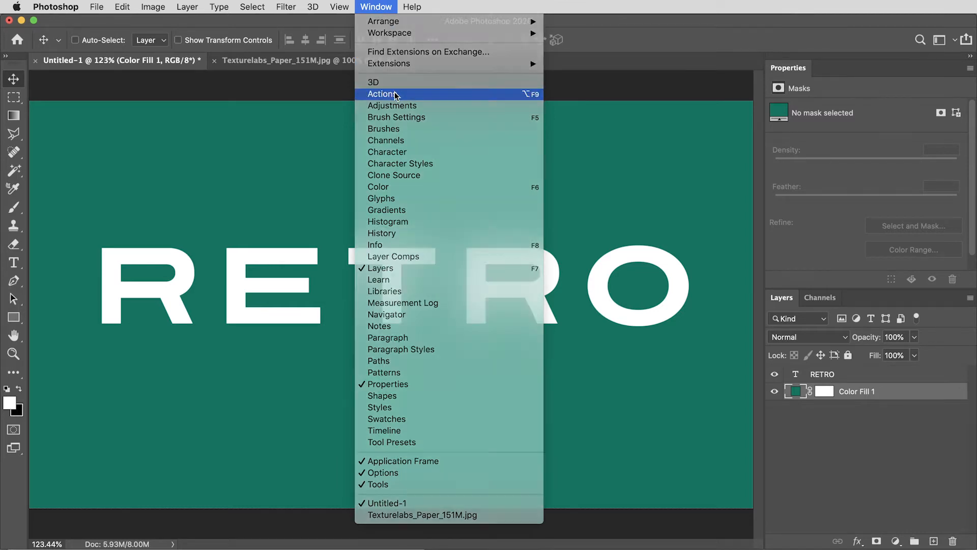
pyautogui.click(384, 94)
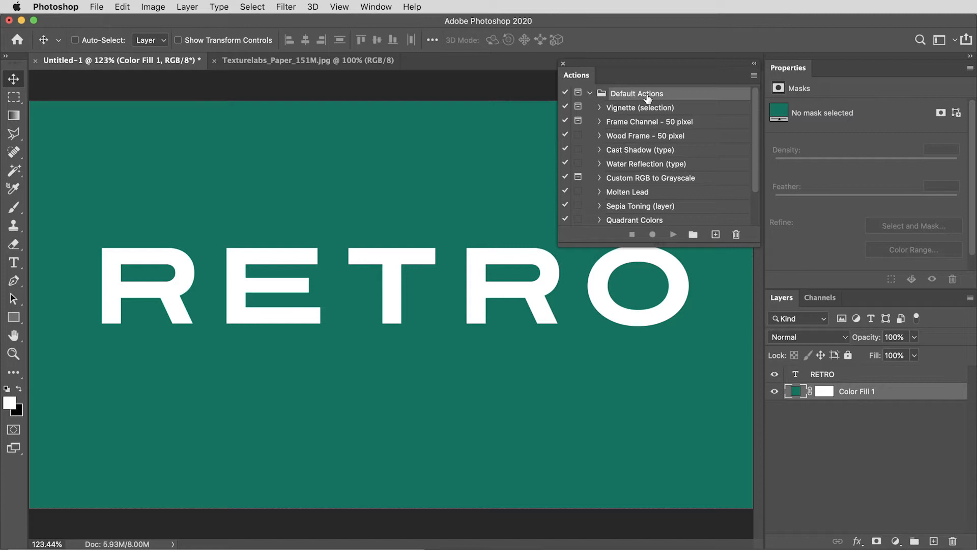
pyautogui.click(590, 93)
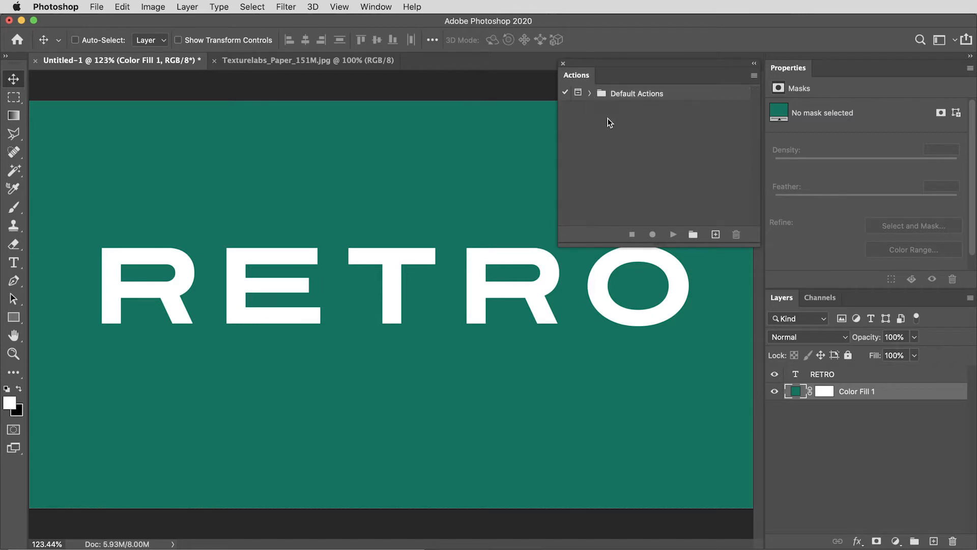
pyautogui.click(693, 234)
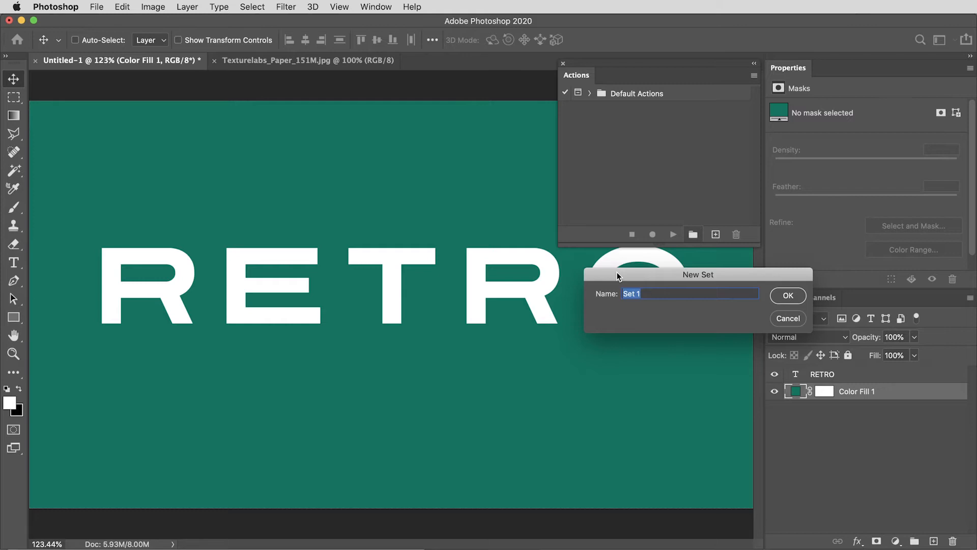
pyautogui.write('Custom')
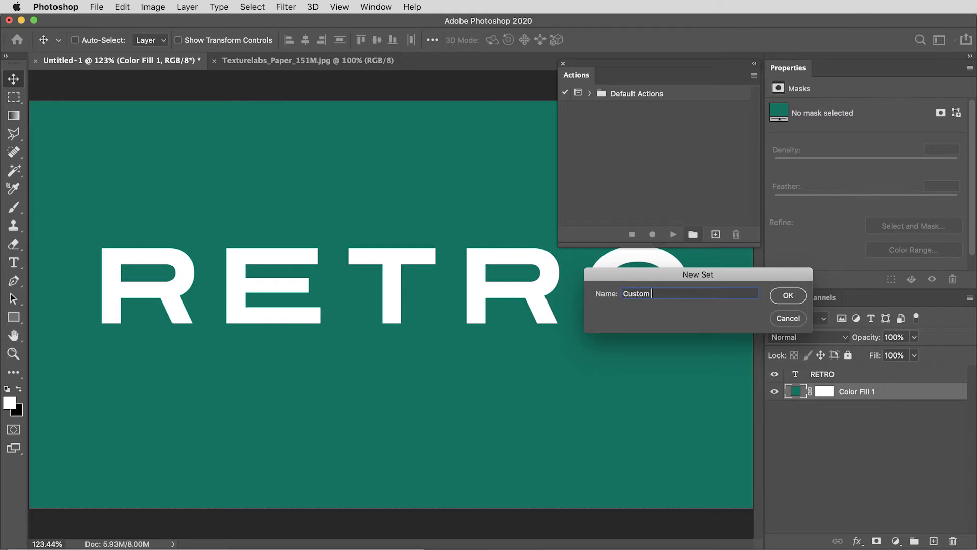
pyautogui.click(788, 295)
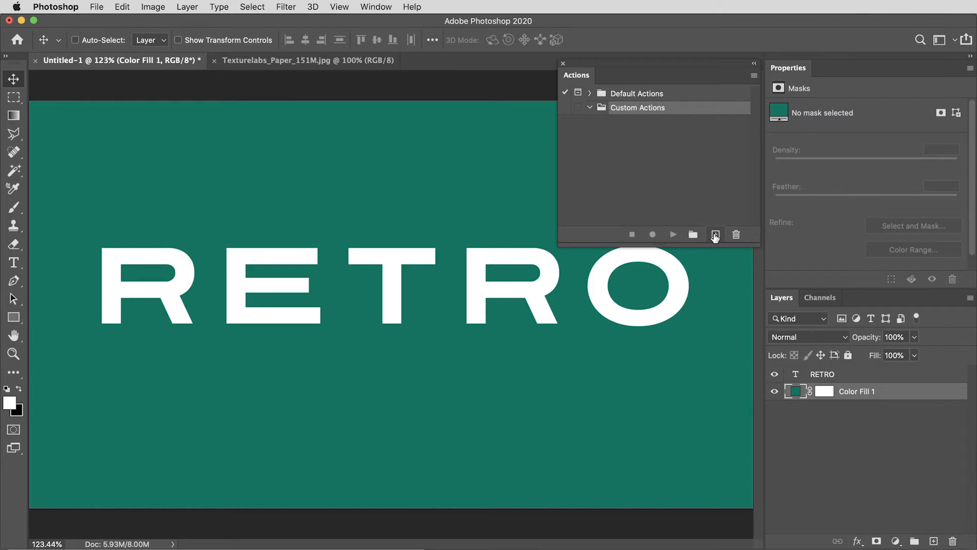
pyautogui.moveTo(704, 195)
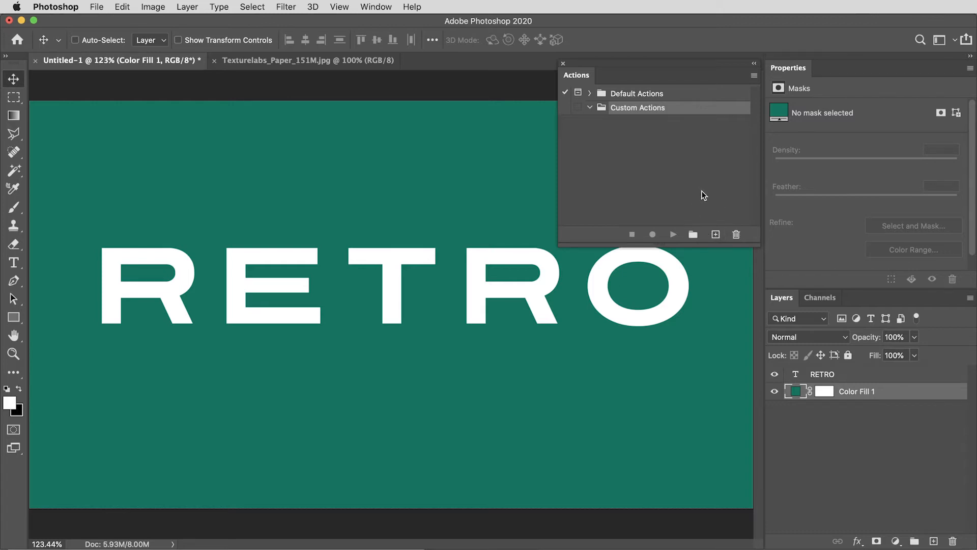
pyautogui.click(821, 373)
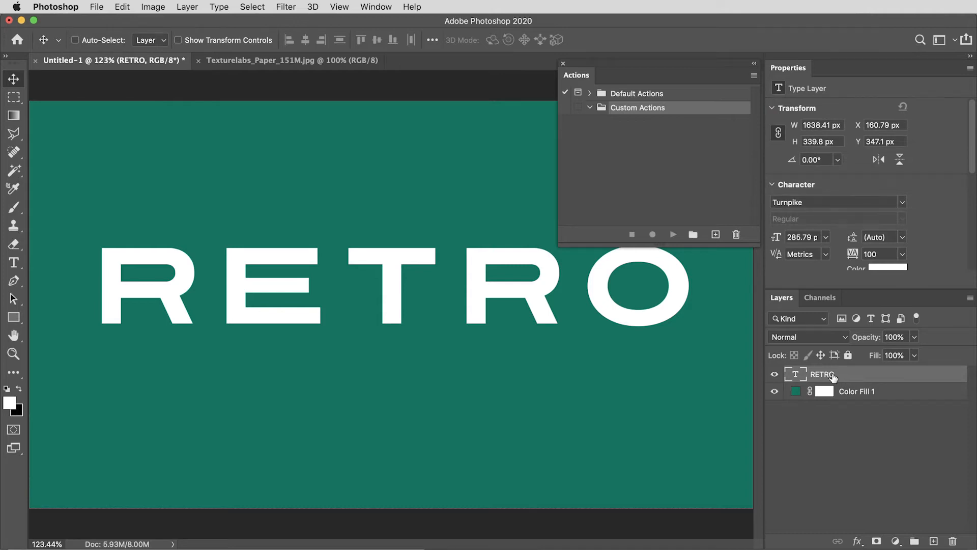
pyautogui.moveTo(829, 379)
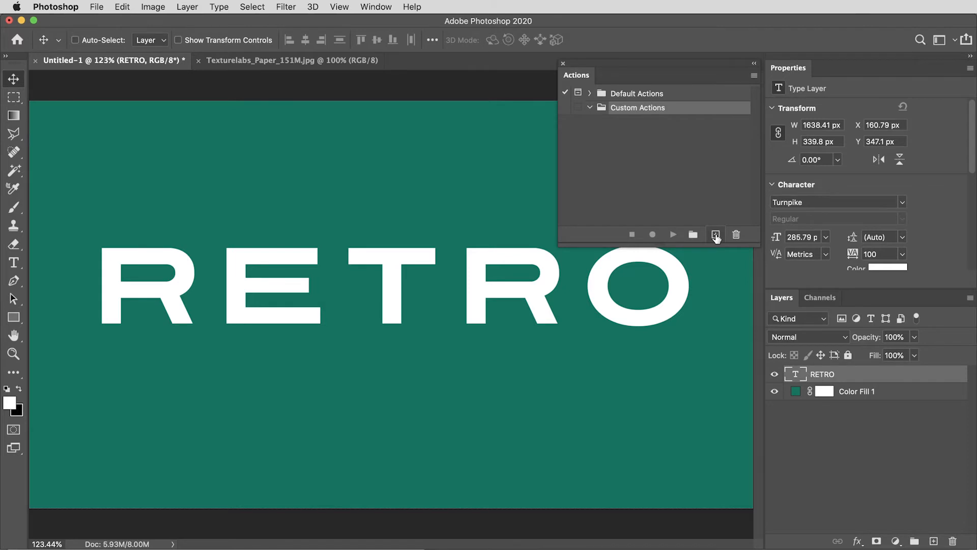
# - Create an action named Cast Shadow in Custom Actions and start recording
pyautogui.click(716, 235)
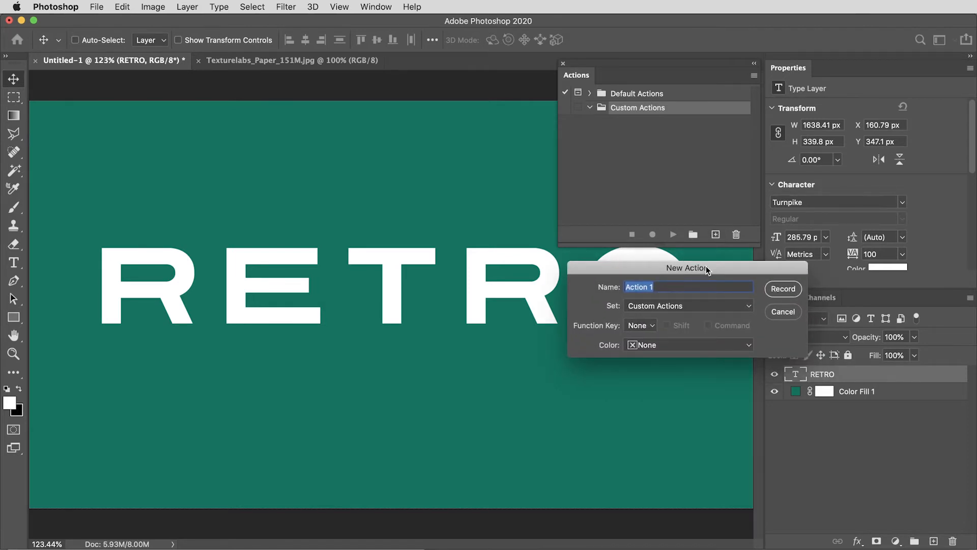
pyautogui.write('Cast')
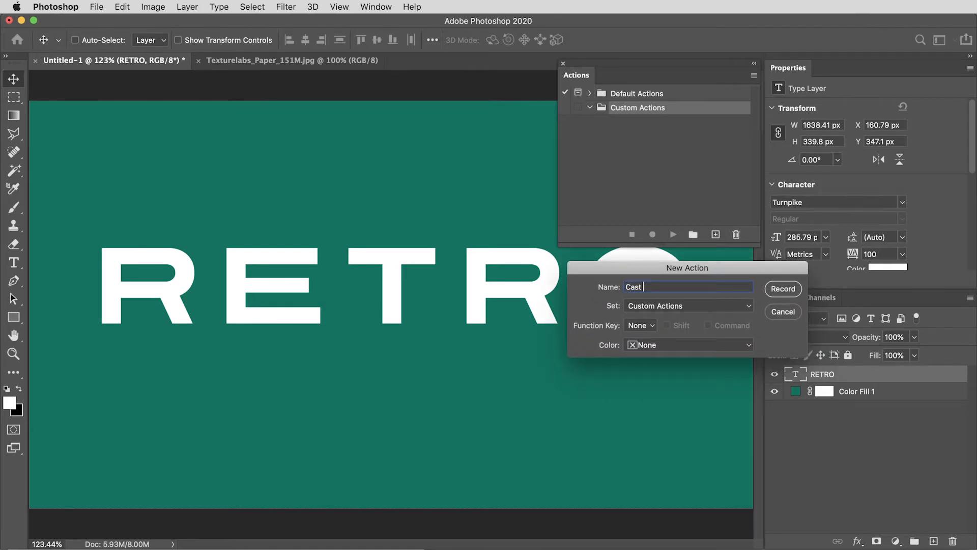
pyautogui.write('Shadow')
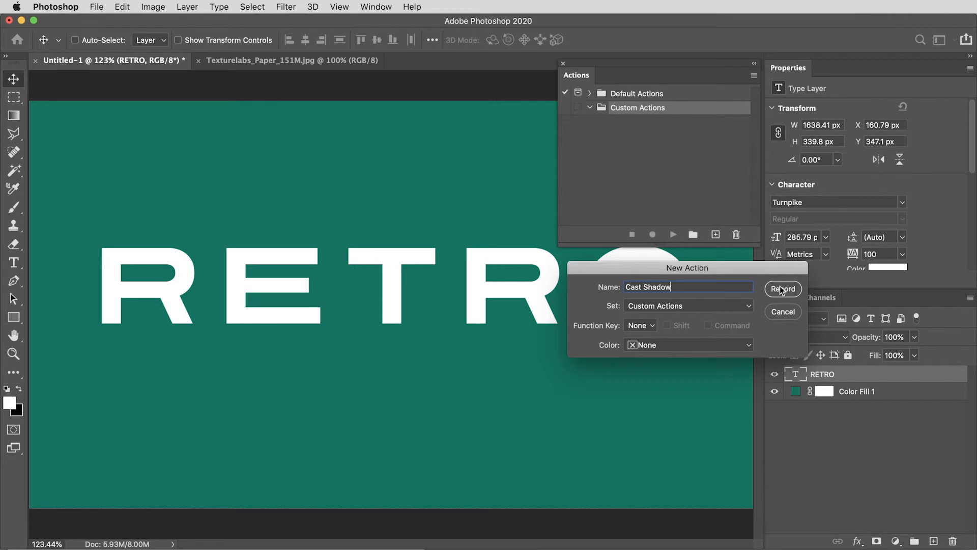
pyautogui.click(782, 288)
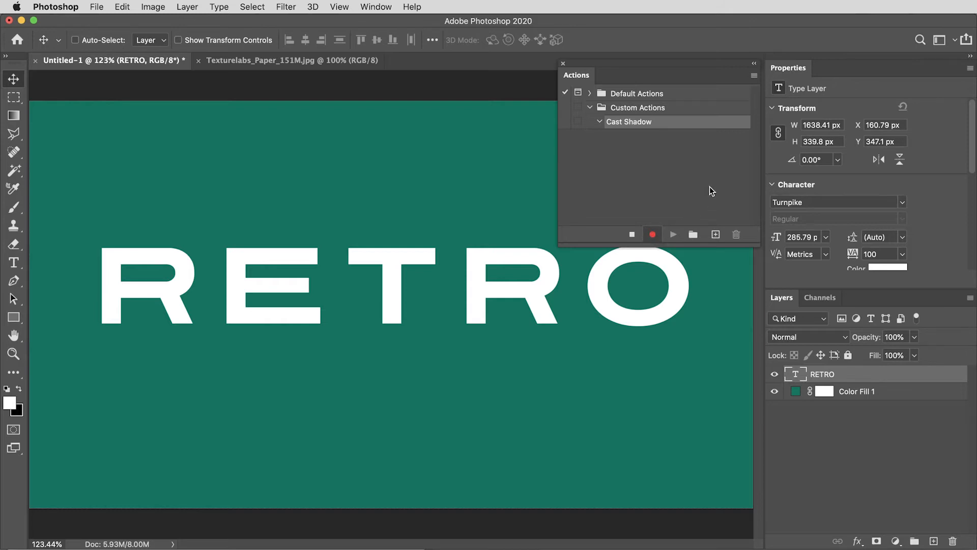
pyautogui.moveTo(631, 234)
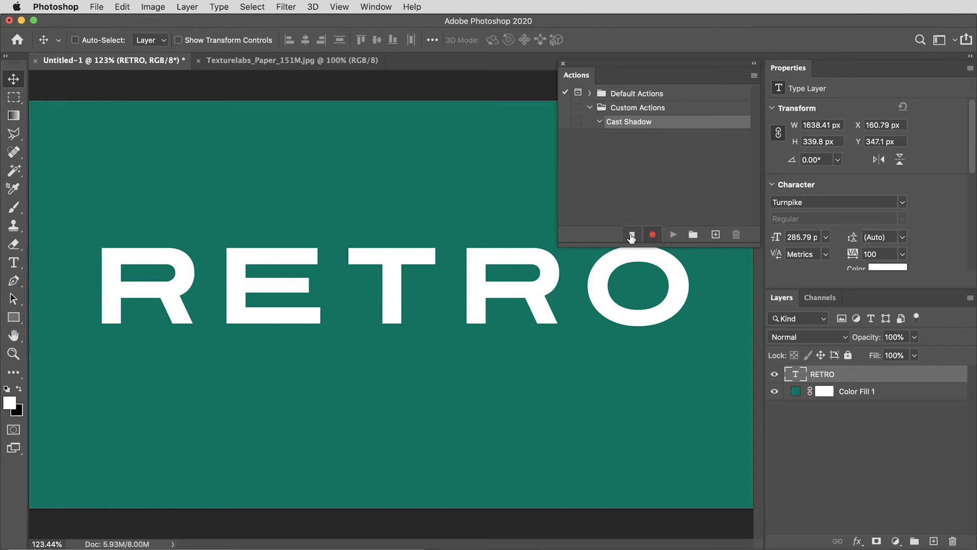
# - Make a black letter-shaped layer from the RETRO selection, then duplicate and nudge copies for a stepped shadow
pyautogui.click(631, 234)
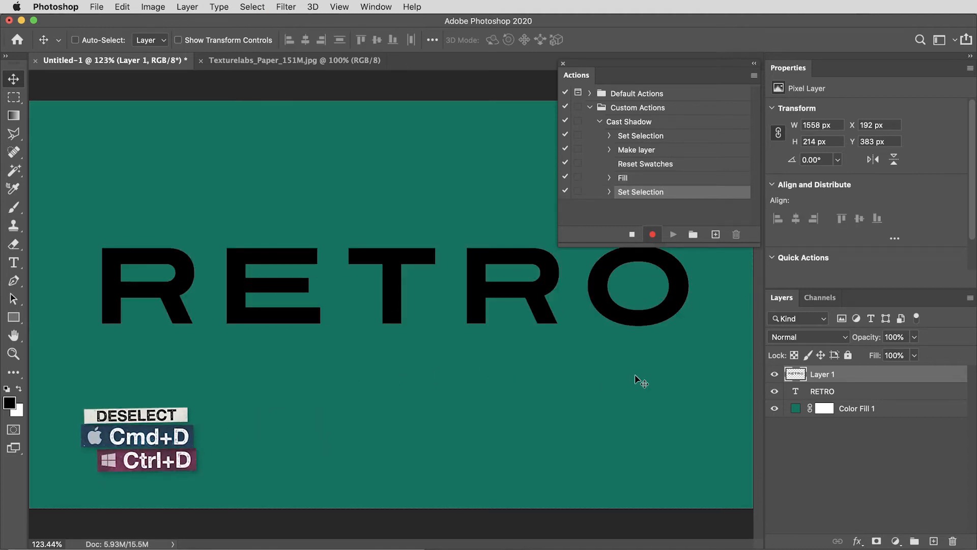
pyautogui.press('cmd+d')
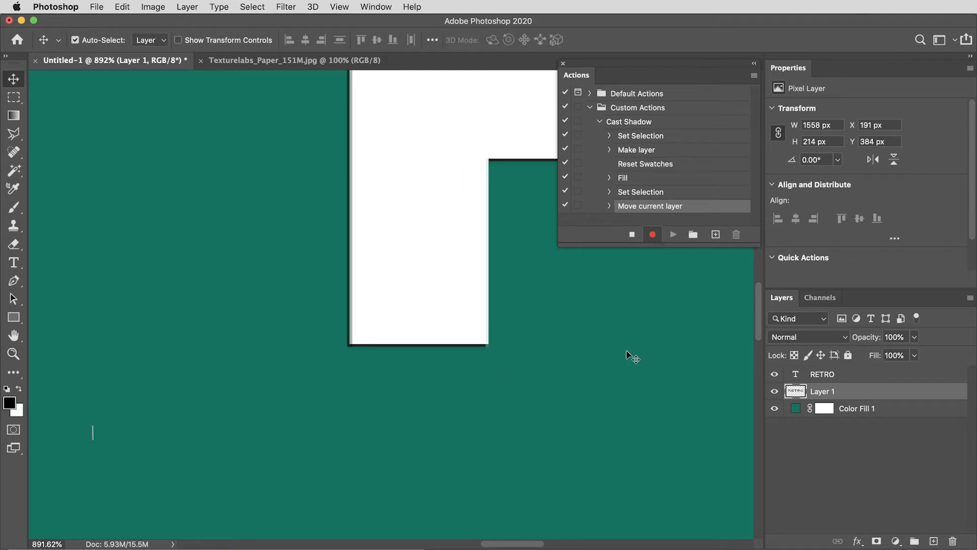
pyautogui.press('cmd+j')
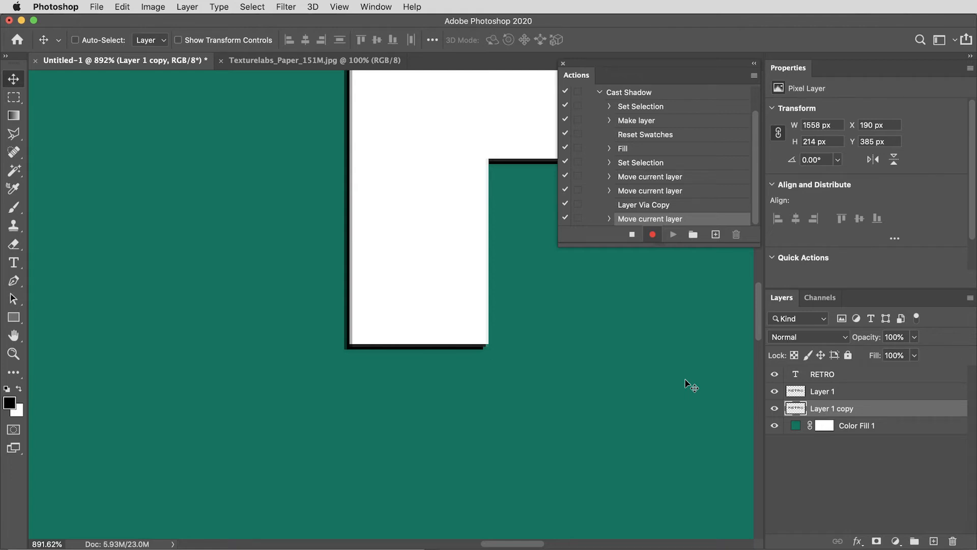
pyautogui.press('cmd+j')
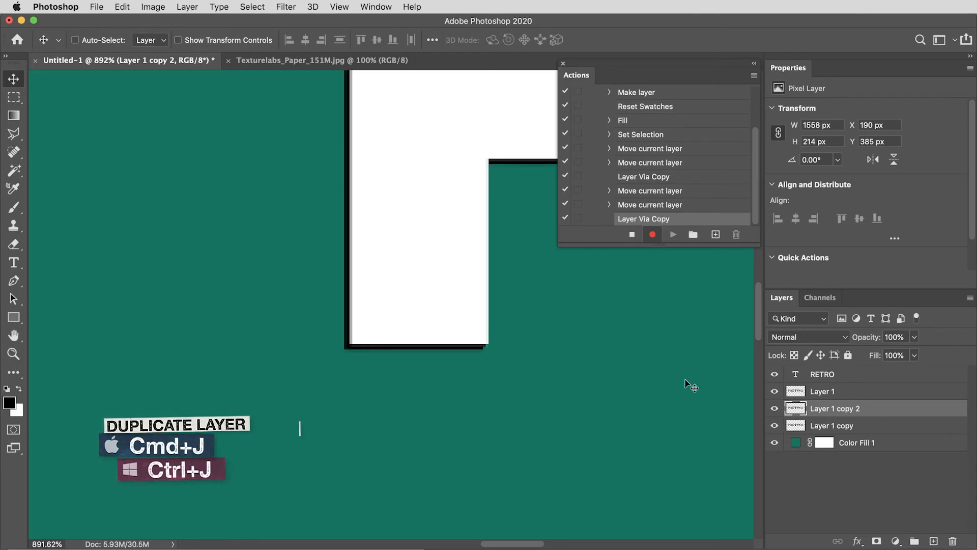
pyautogui.press('cmd+[')
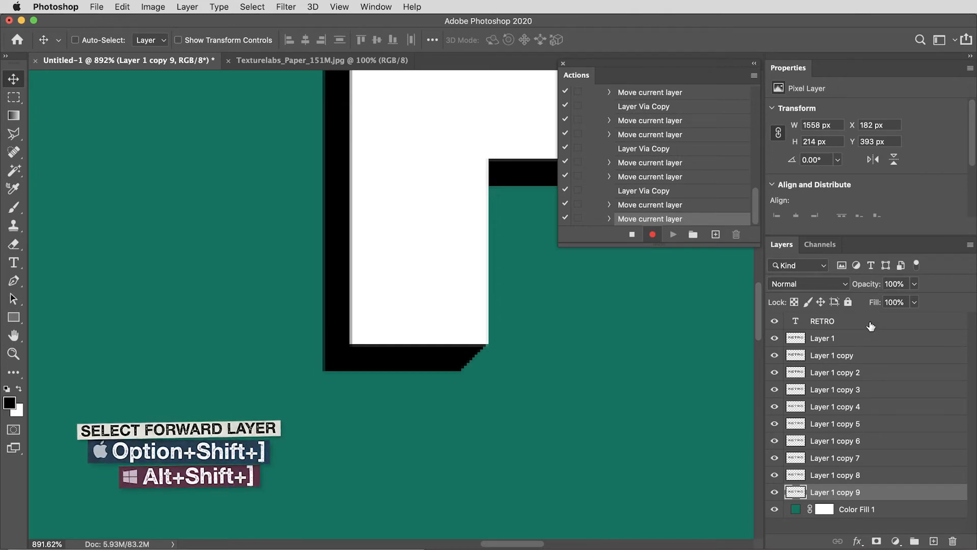
# - Merge all shadow copies into one layer named Shadow and stop recording the action
pyautogui.press('alt+shift+]')
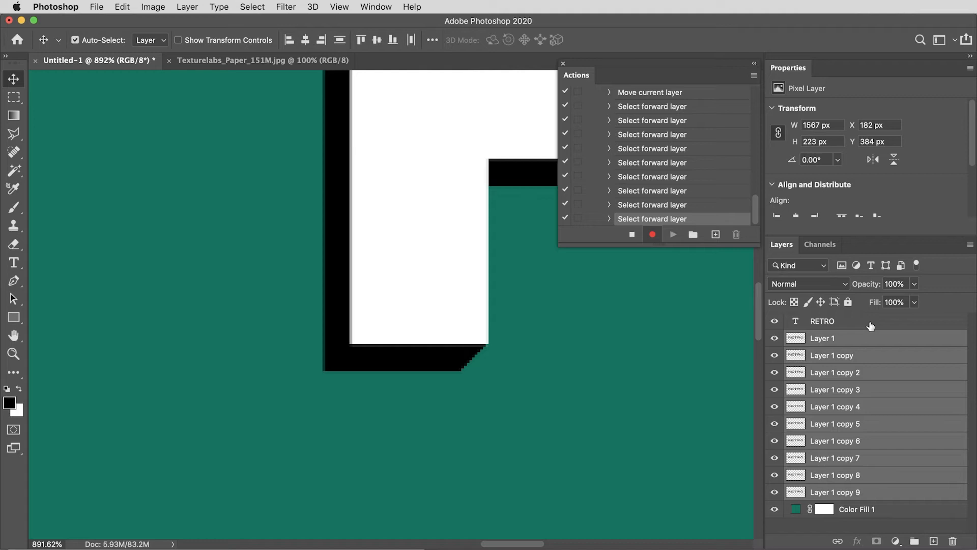
pyautogui.press('cmd+e')
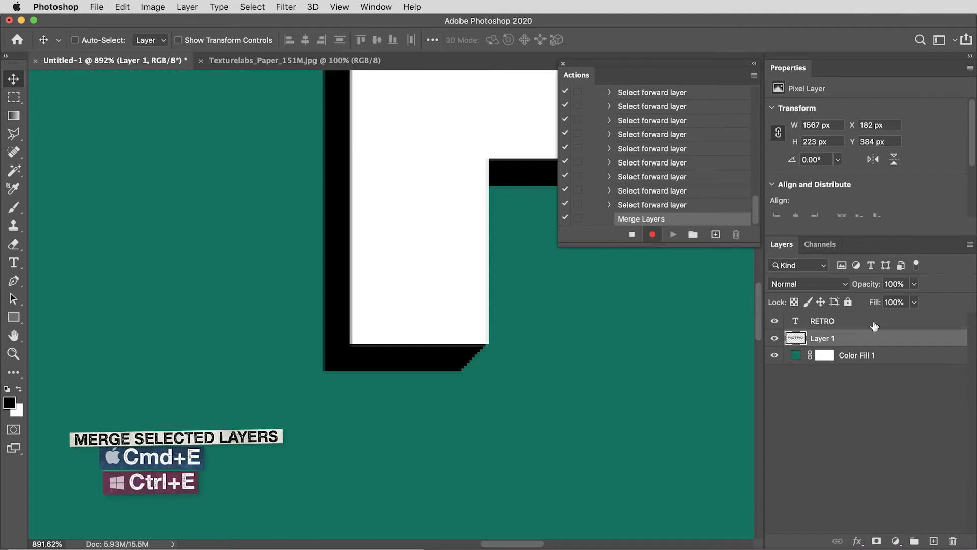
pyautogui.doubleClick(822, 338)
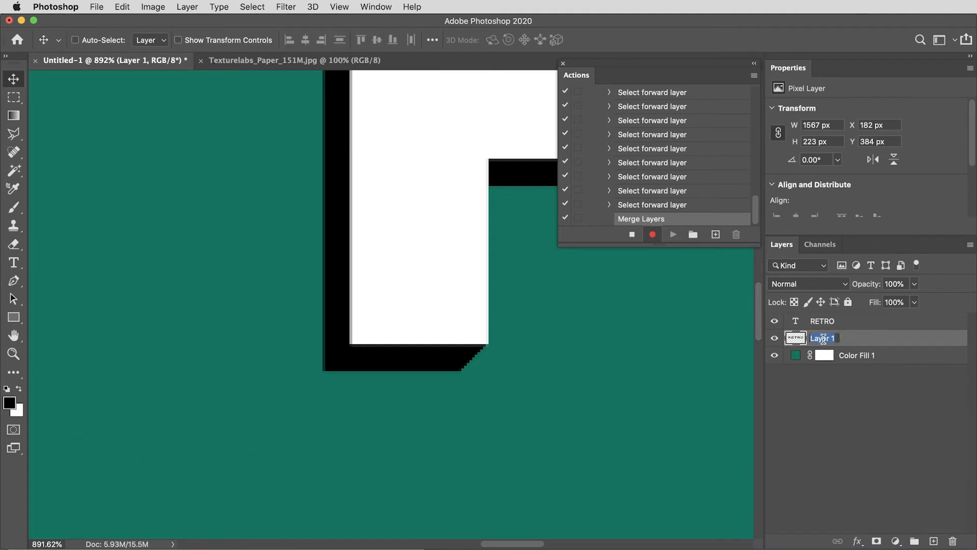
pyautogui.write('Shadow')
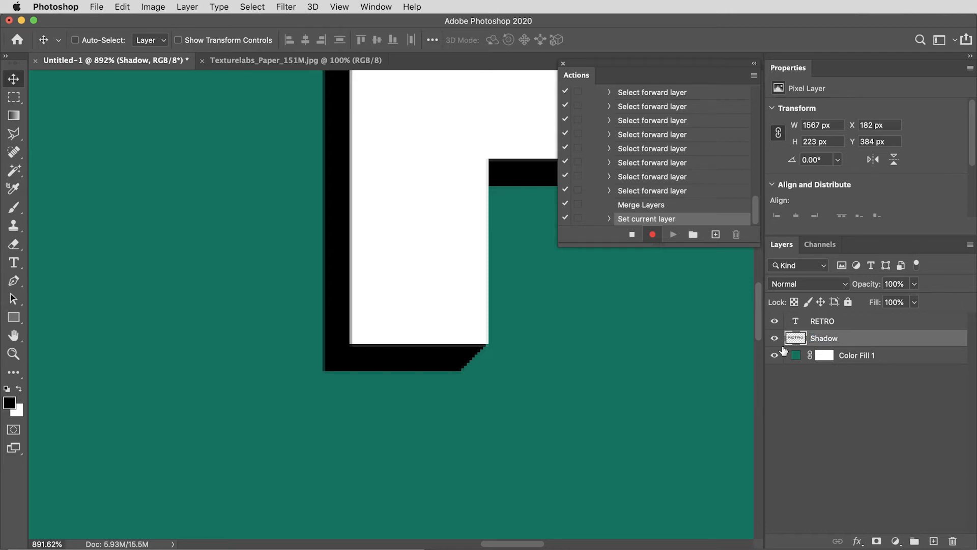
pyautogui.click(631, 234)
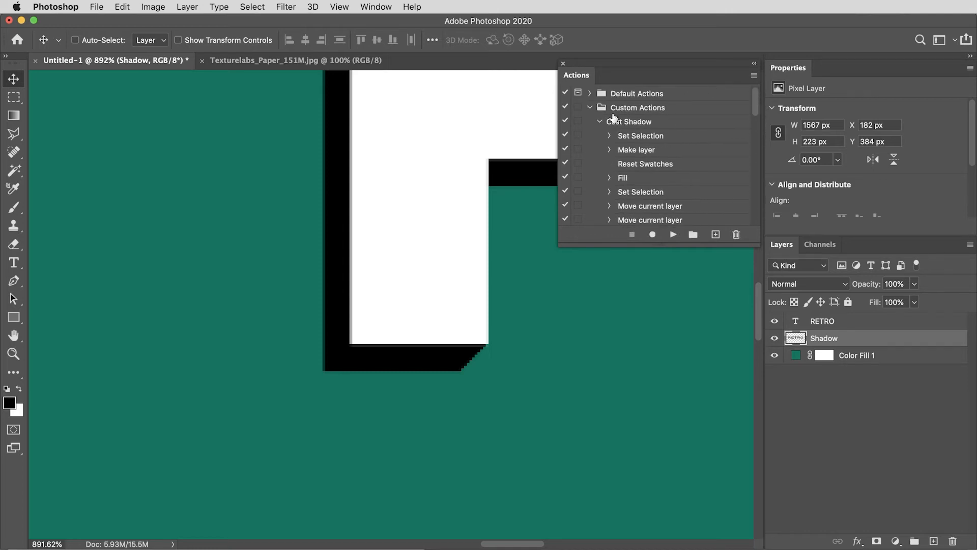
# - Collapse the recorded steps of the Cast Shadow action in the Actions panel
pyautogui.click(601, 122)
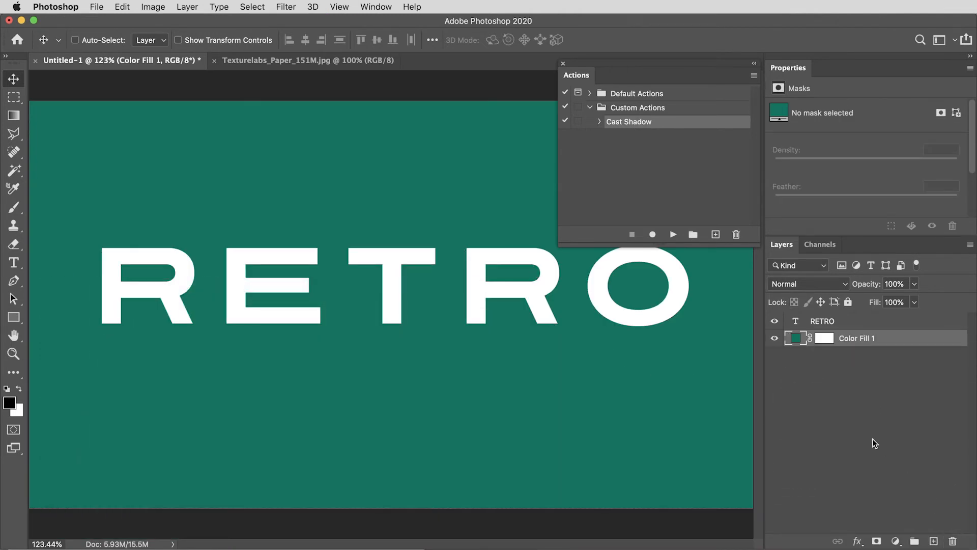
# - Play Cast Shadow on RETRO repeatedly to stack several offset Shadow layers
pyautogui.click(821, 321)
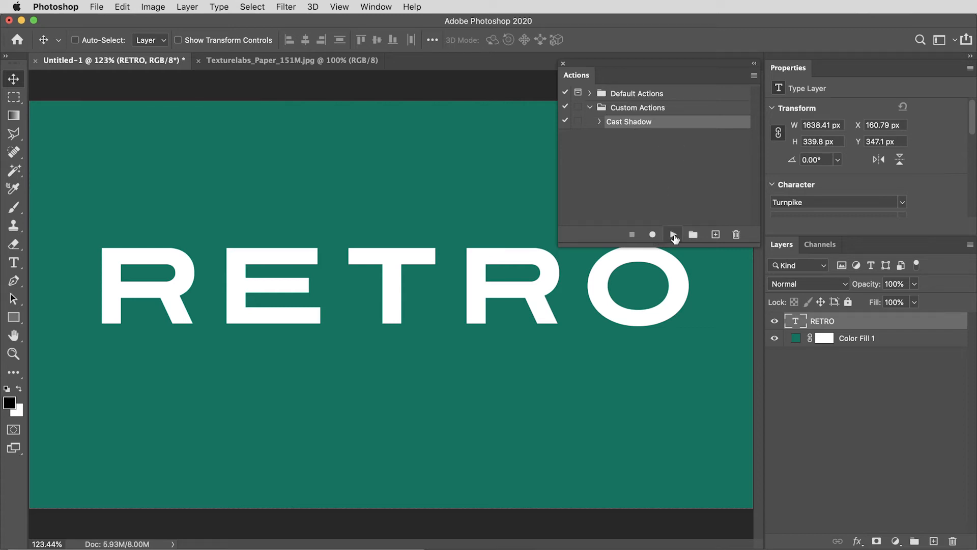
pyautogui.click(673, 234)
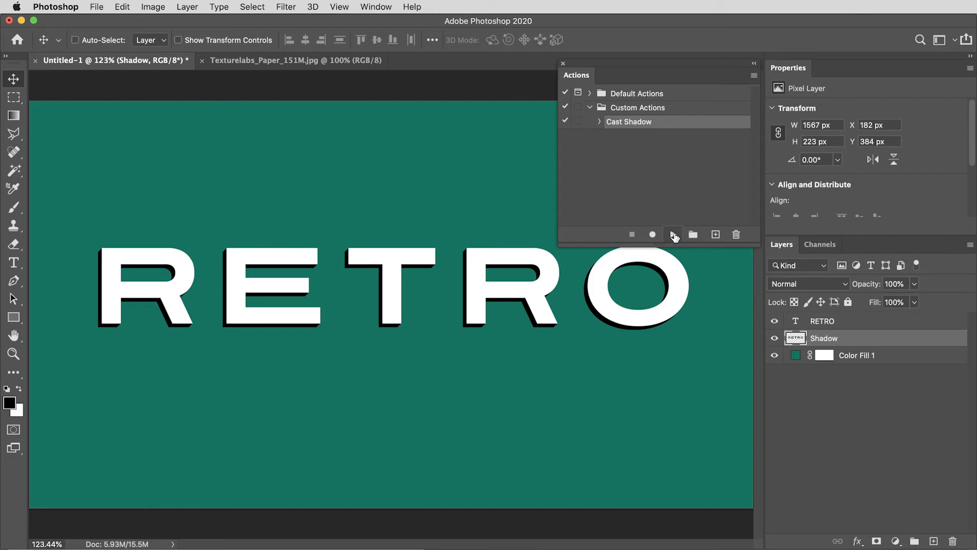
pyautogui.click(673, 234)
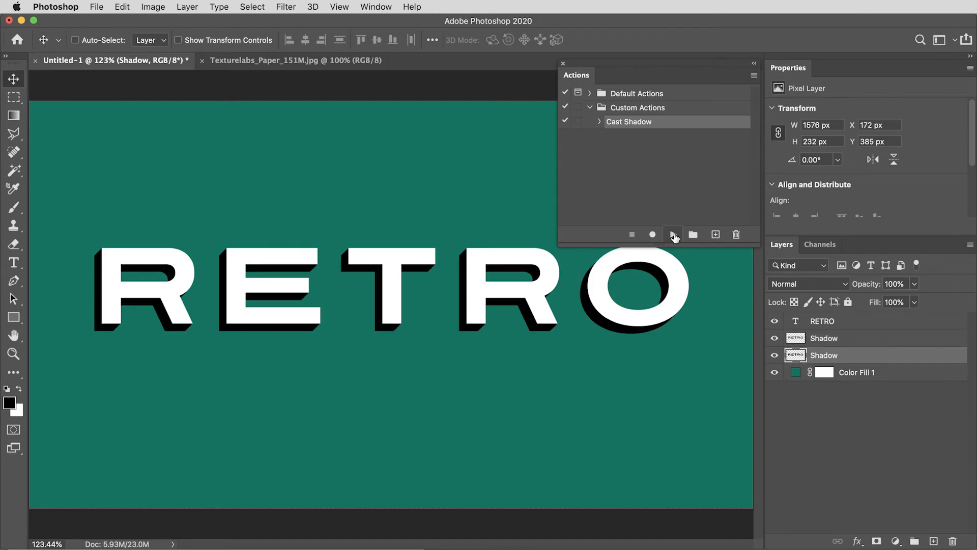
pyautogui.click(673, 234)
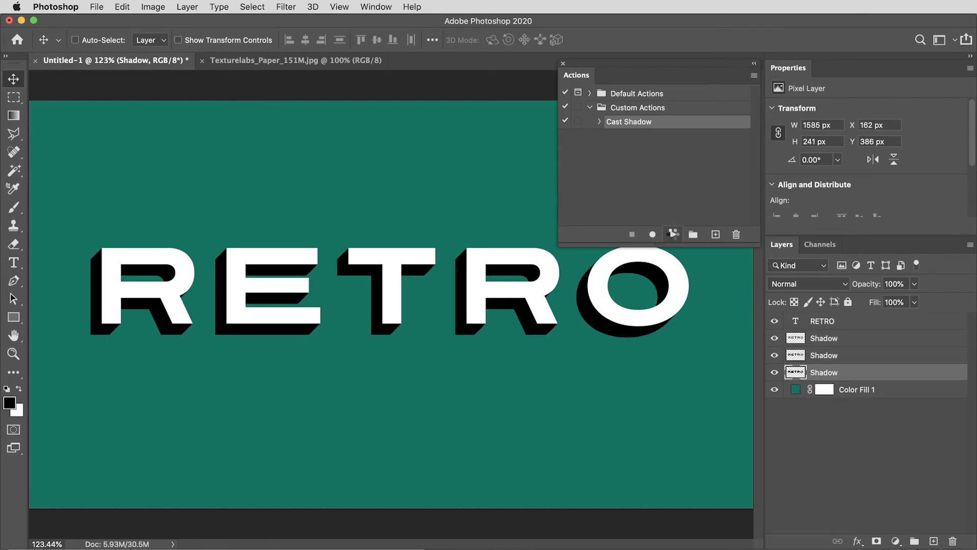
pyautogui.click(653, 234)
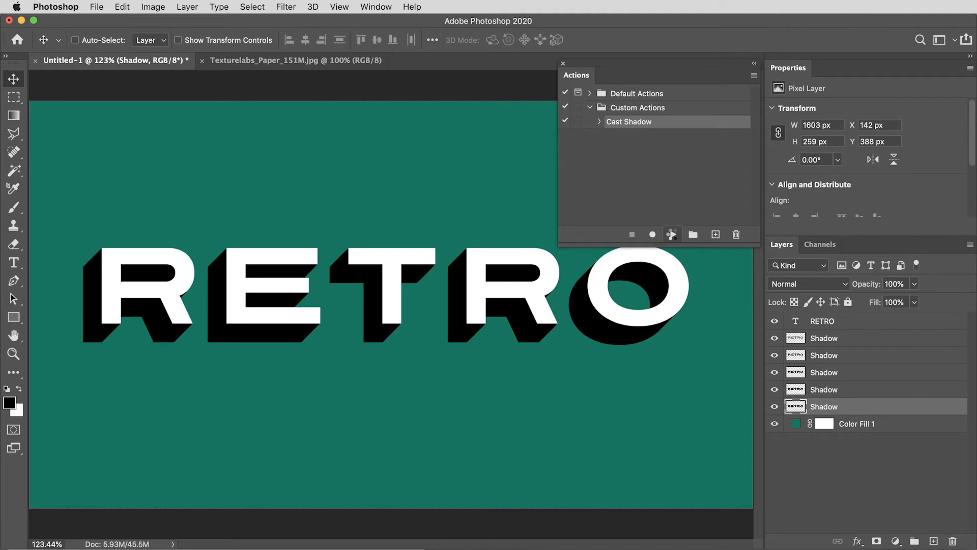
pyautogui.click(673, 234)
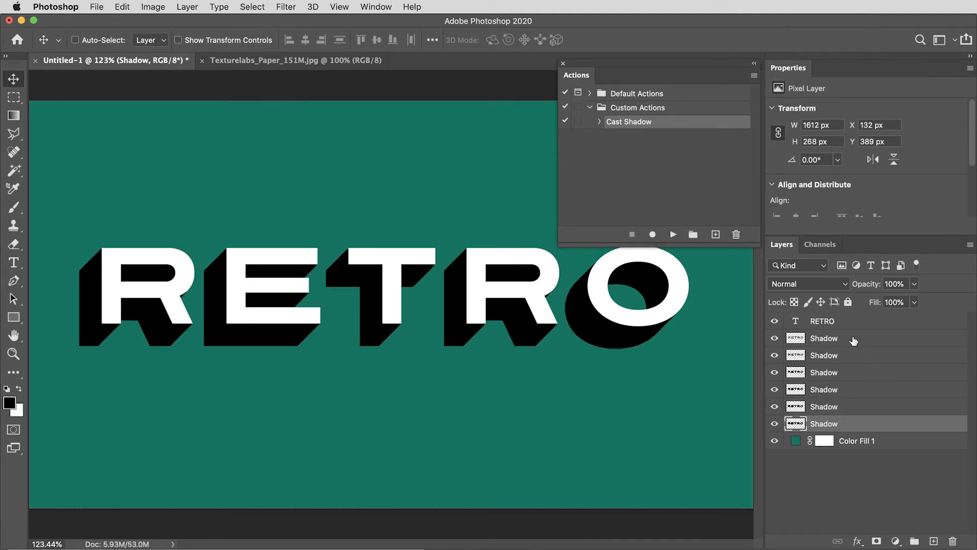
pyautogui.moveTo(864, 343)
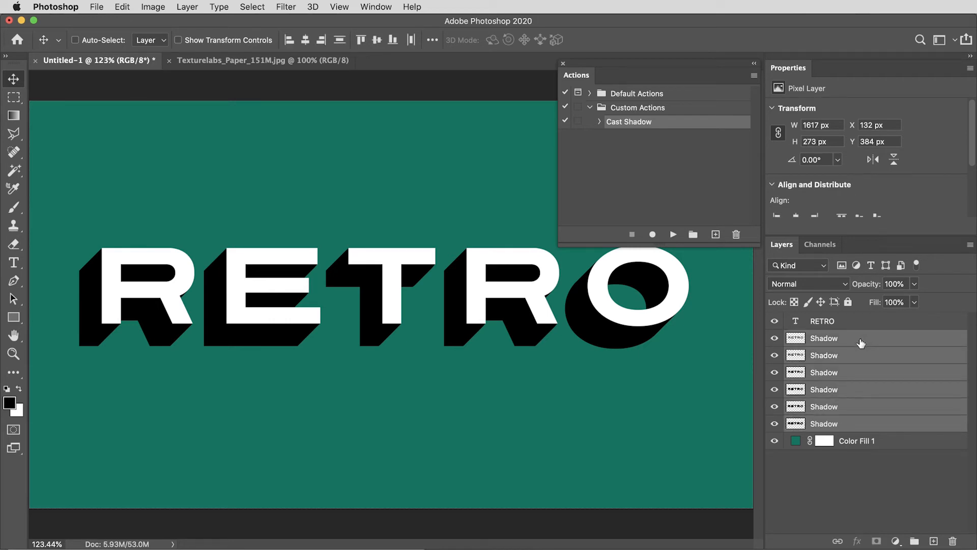
# - Merge the stacked Shadow layers into a single Shadow layer with Cmd+E
pyautogui.press('cmd+e')
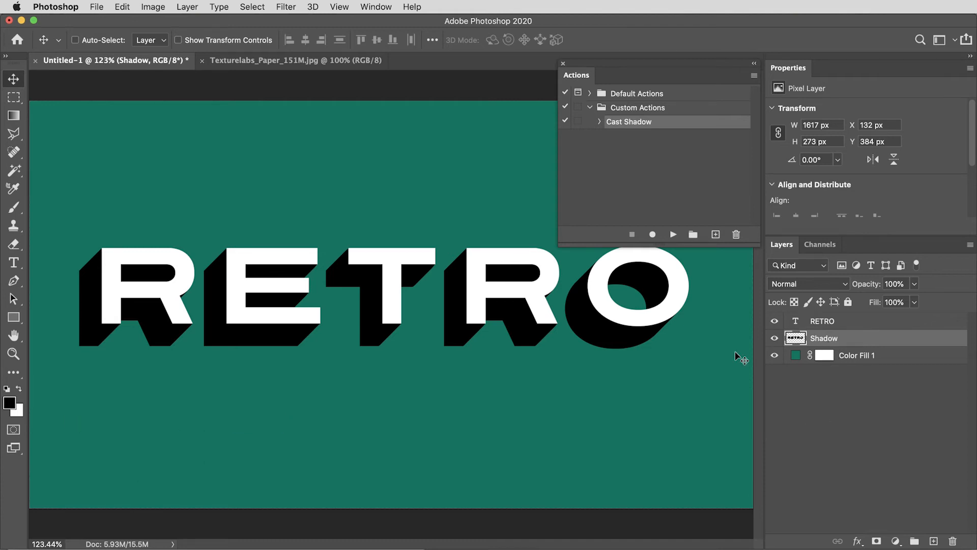
pyautogui.moveTo(666, 171)
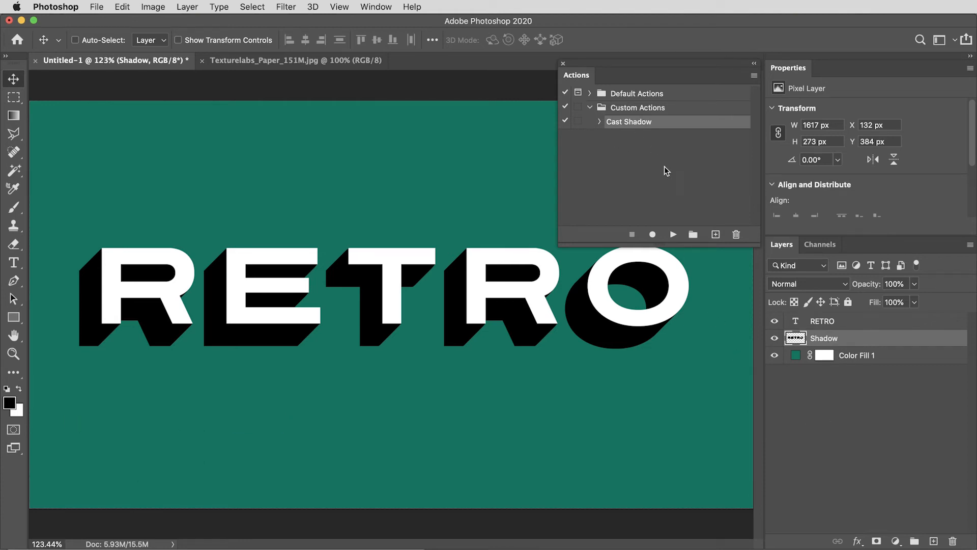
pyautogui.click(563, 63)
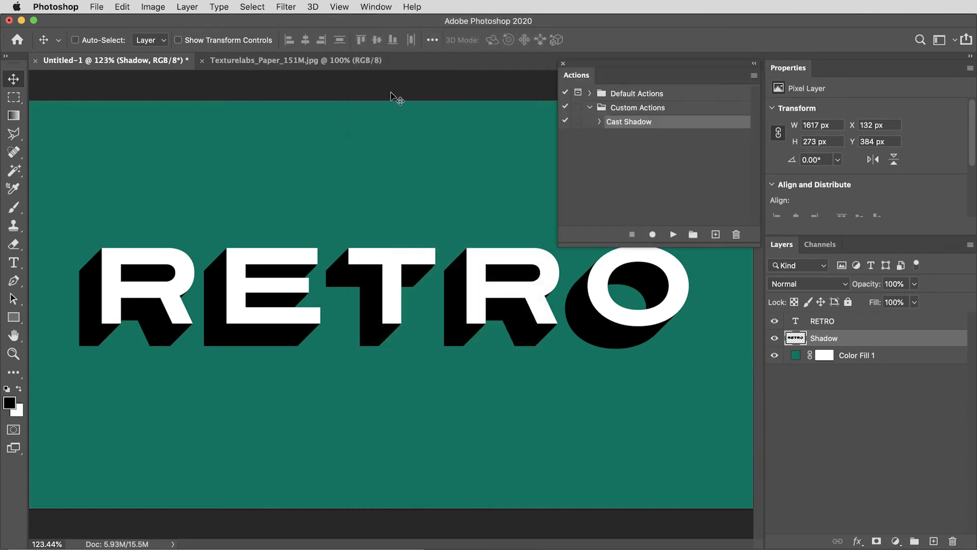
pyautogui.moveTo(585, 118)
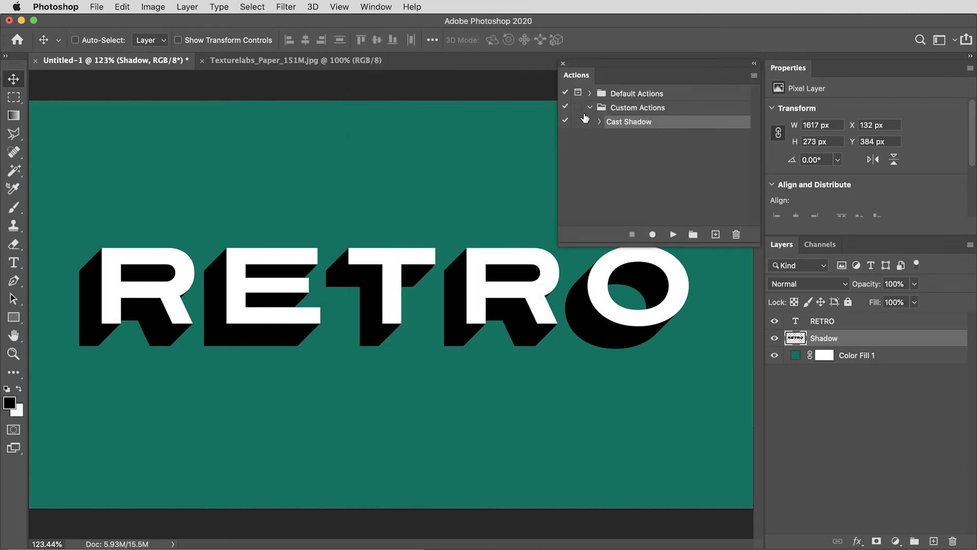
# - Close the Actions panel to clear the canvas view
pyautogui.click(562, 63)
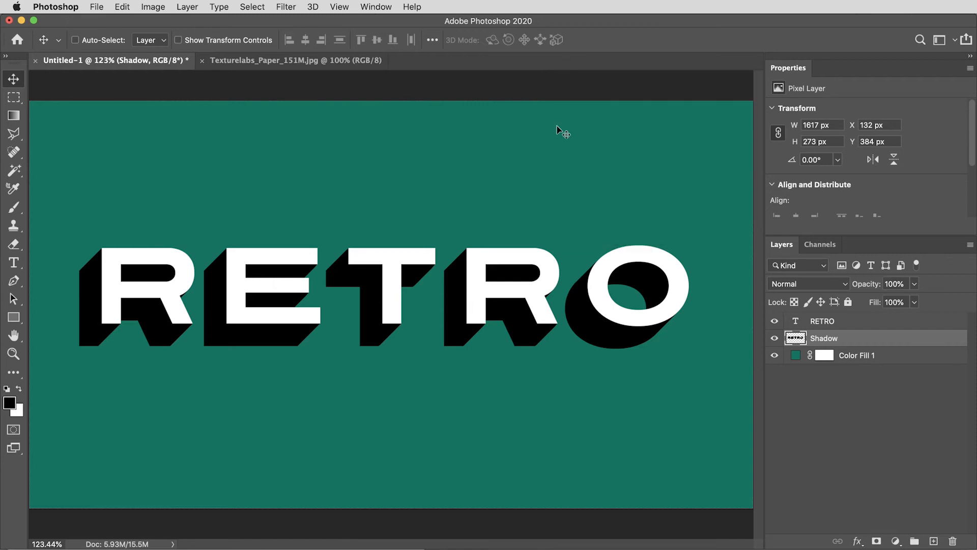
pyautogui.moveTo(666, 198)
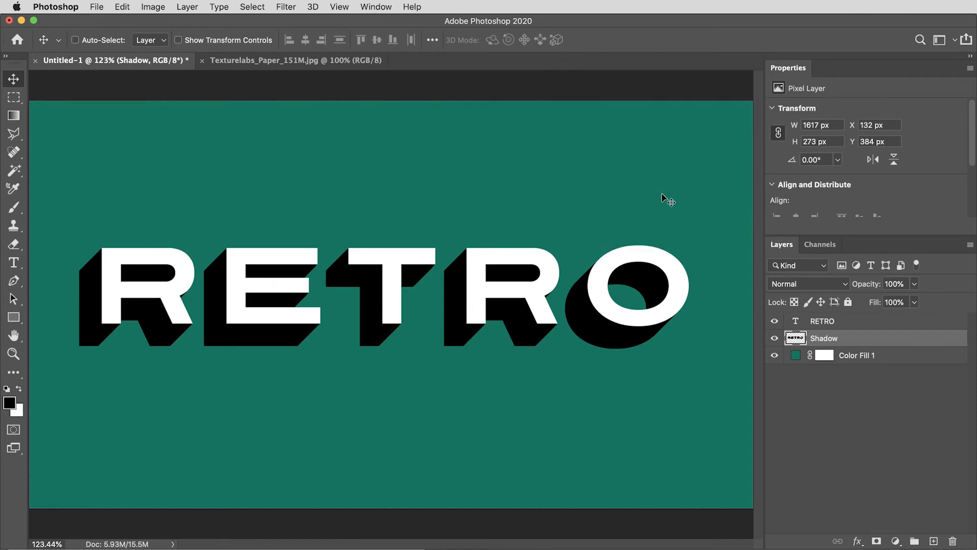
pyautogui.moveTo(594, 400)
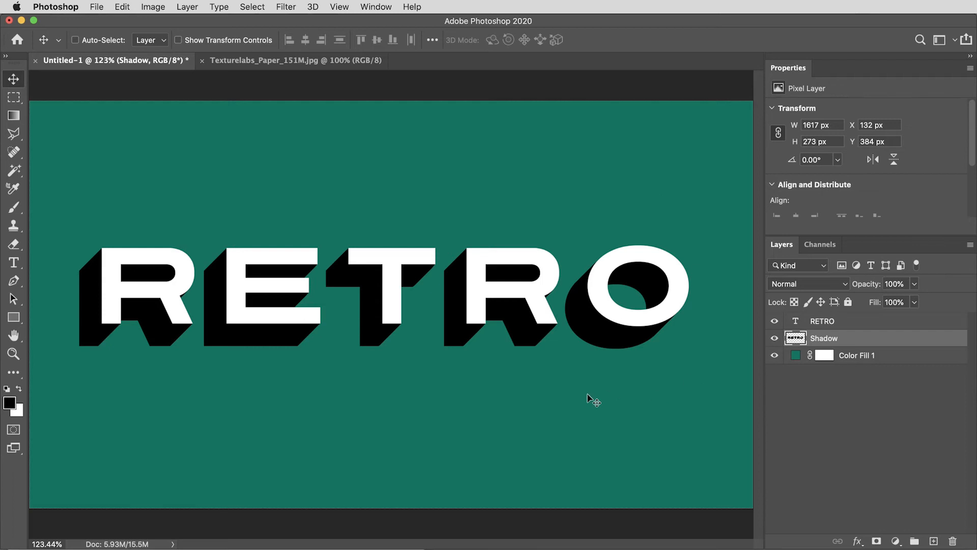
pyautogui.moveTo(624, 398)
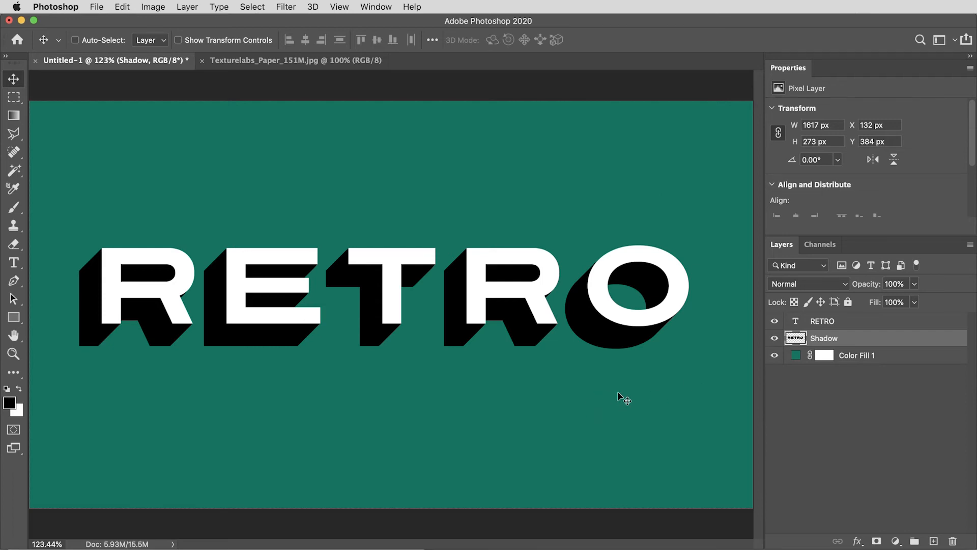
pyautogui.moveTo(673, 409)
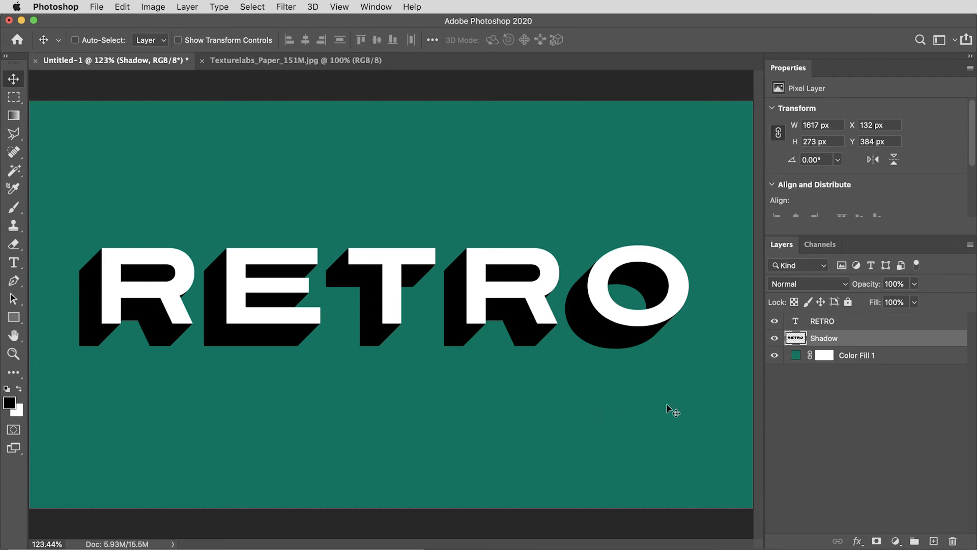
# - Load the RETRO letter shapes as a selection on the Shadow layer to cut a gap
pyautogui.click(821, 320)
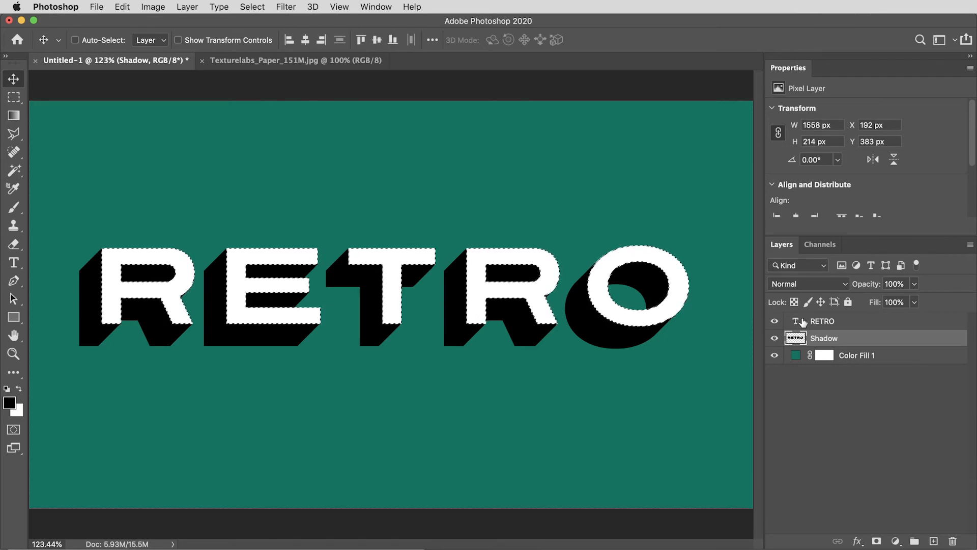
pyautogui.click(774, 320)
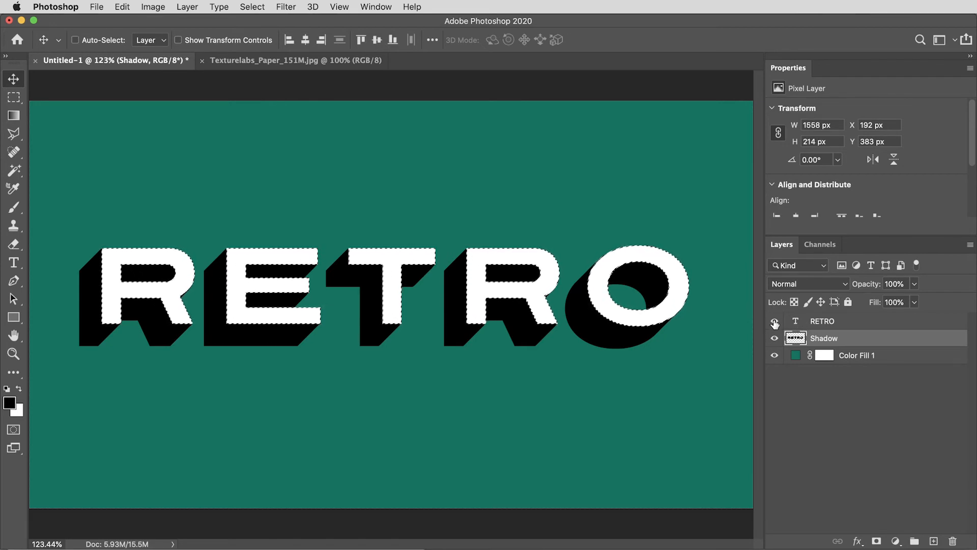
pyautogui.click(774, 321)
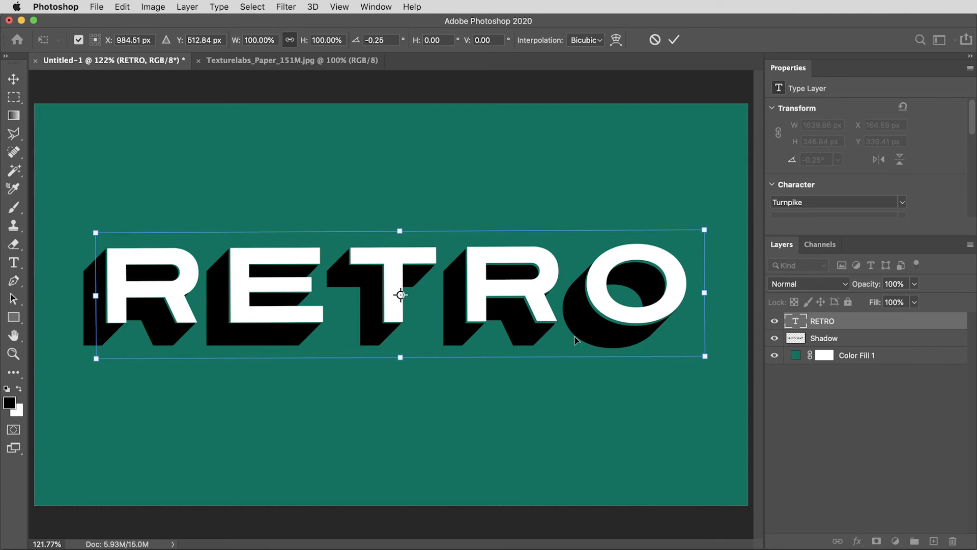
# - Commit the text tilt, load the RETRO letter shapes as a selection and hide the white text layer
pyautogui.click(673, 39)
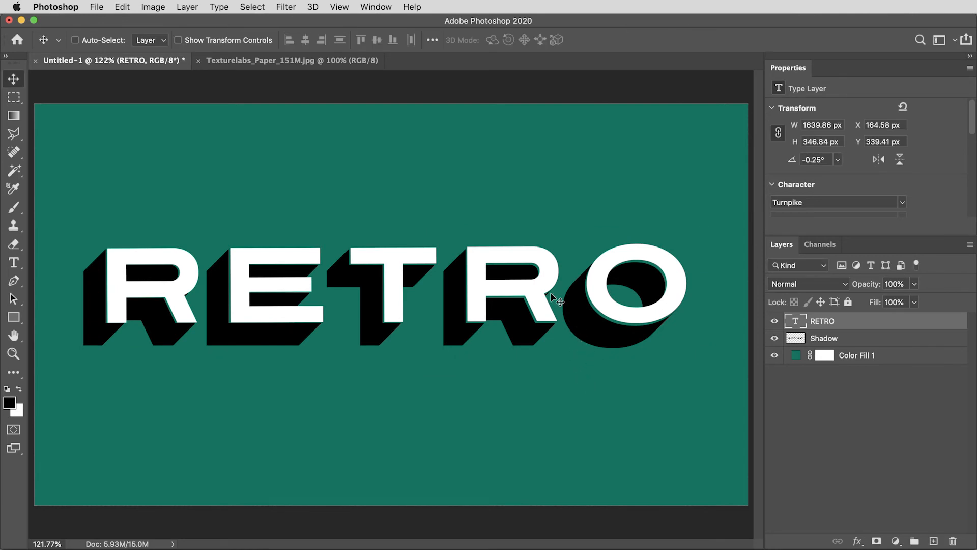
pyautogui.moveTo(560, 372)
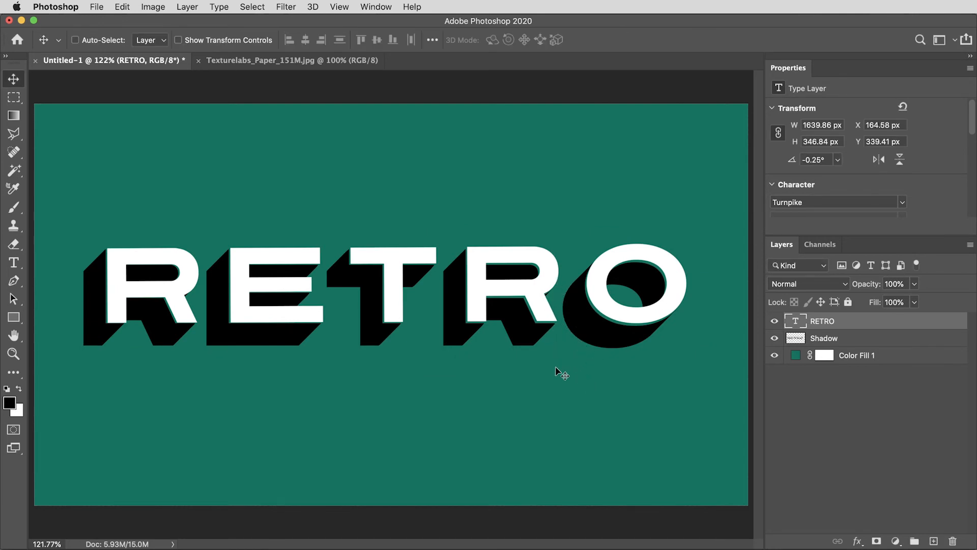
pyautogui.moveTo(552, 411)
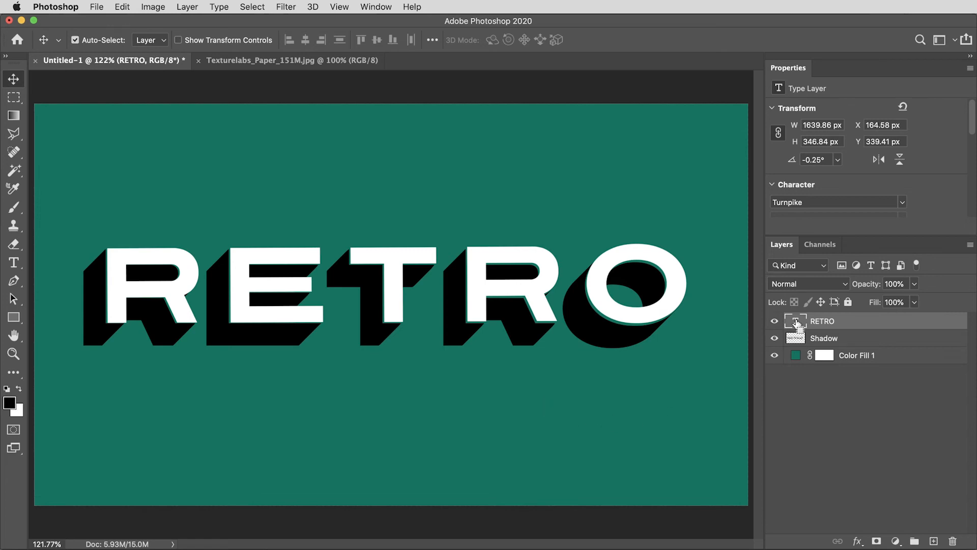
pyautogui.click(795, 320)
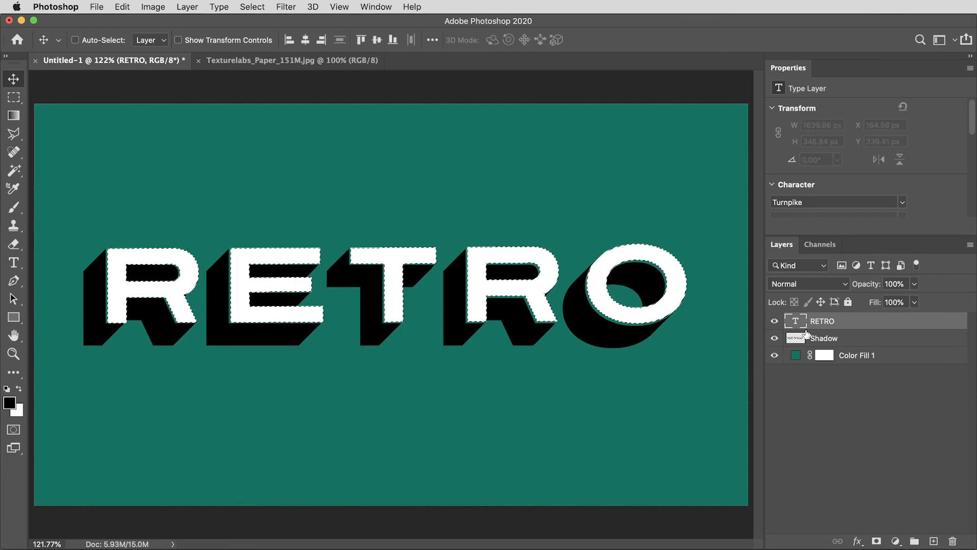
pyautogui.click(775, 334)
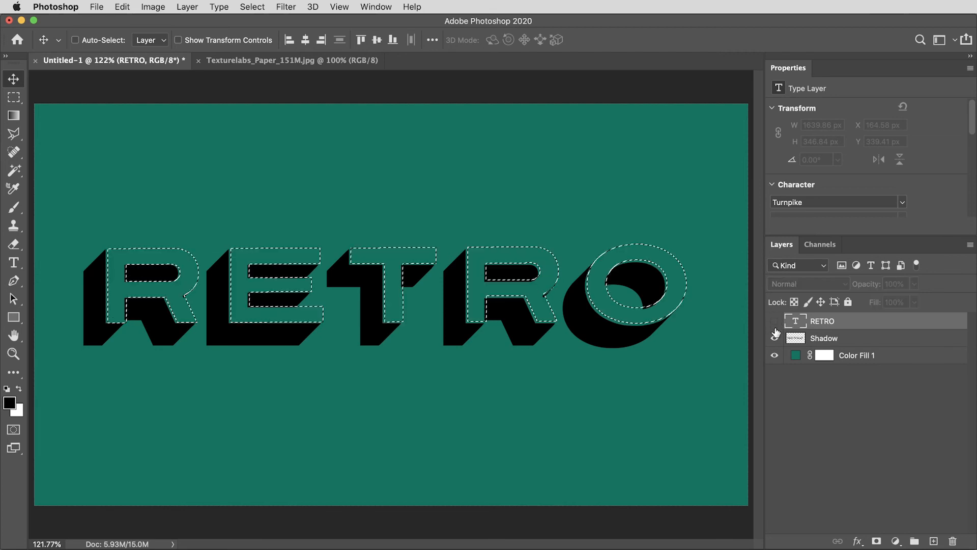
# - Add a pink solid colour fill inside the letters, then load the Shadow layer's shape as a selection
pyautogui.click(895, 540)
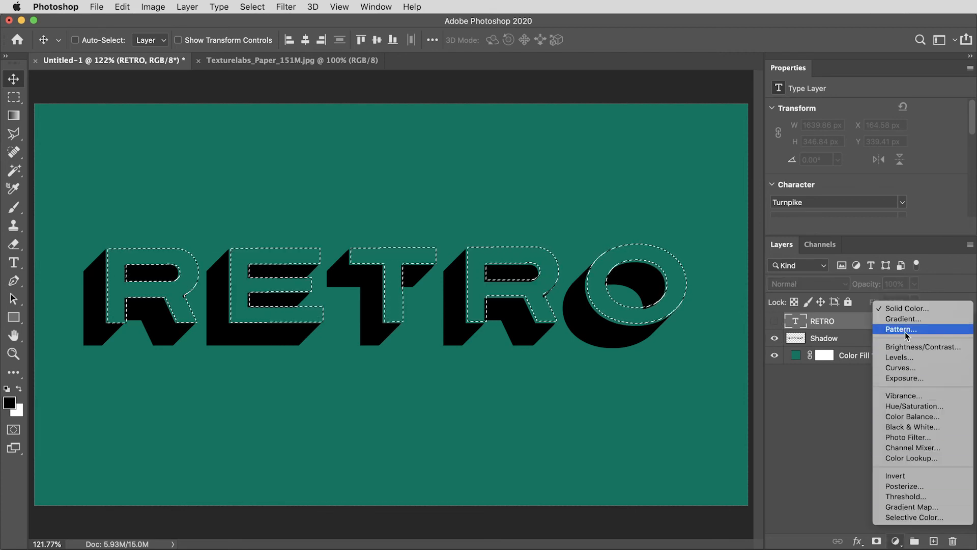
pyautogui.click(905, 308)
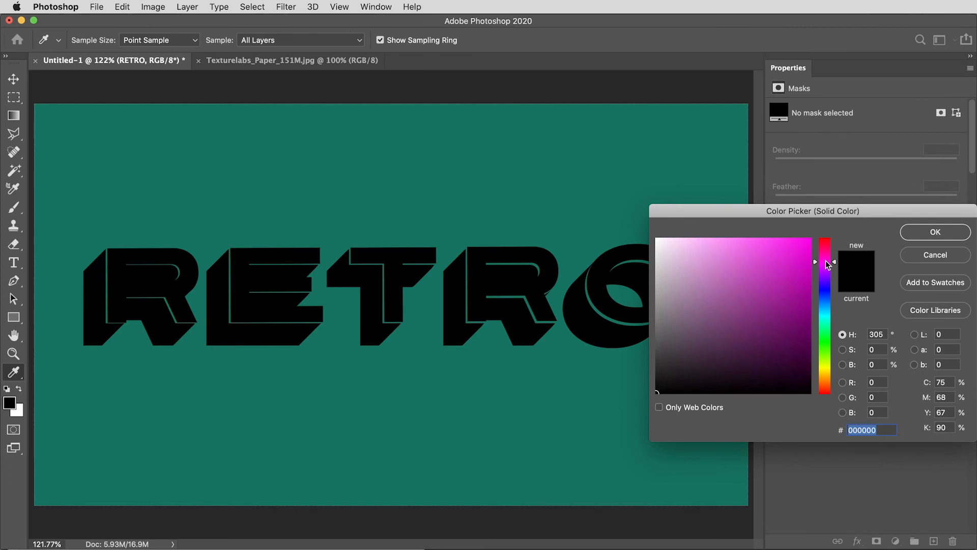
pyautogui.click(742, 239)
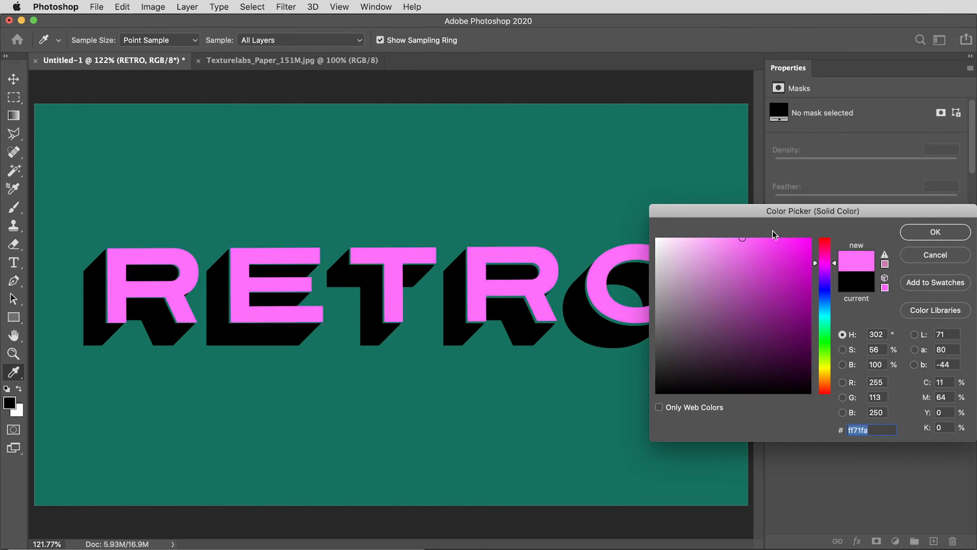
pyautogui.click(934, 231)
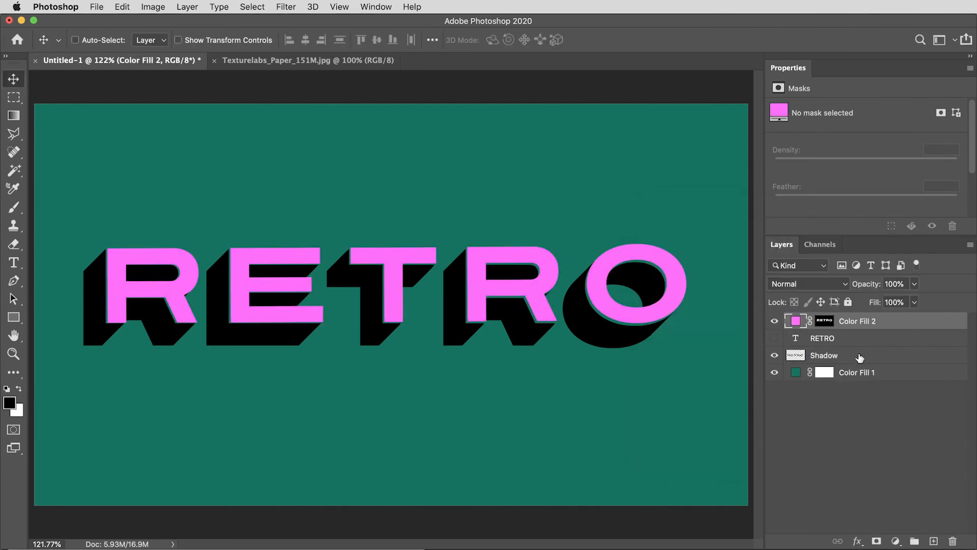
pyautogui.click(824, 355)
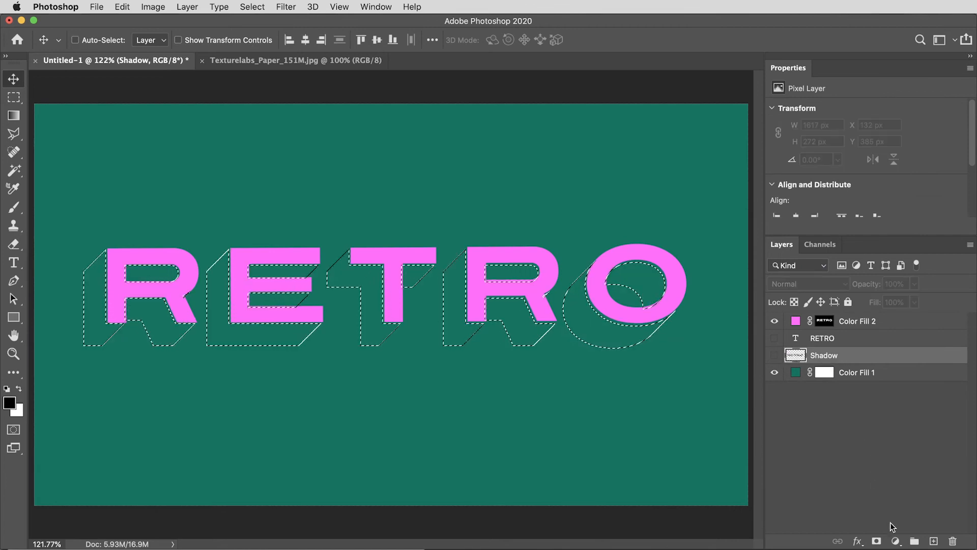
# - Add a soft-black #141414 solid fill from the shadow selection and select the fill layers' masks
pyautogui.doubleClick(795, 355)
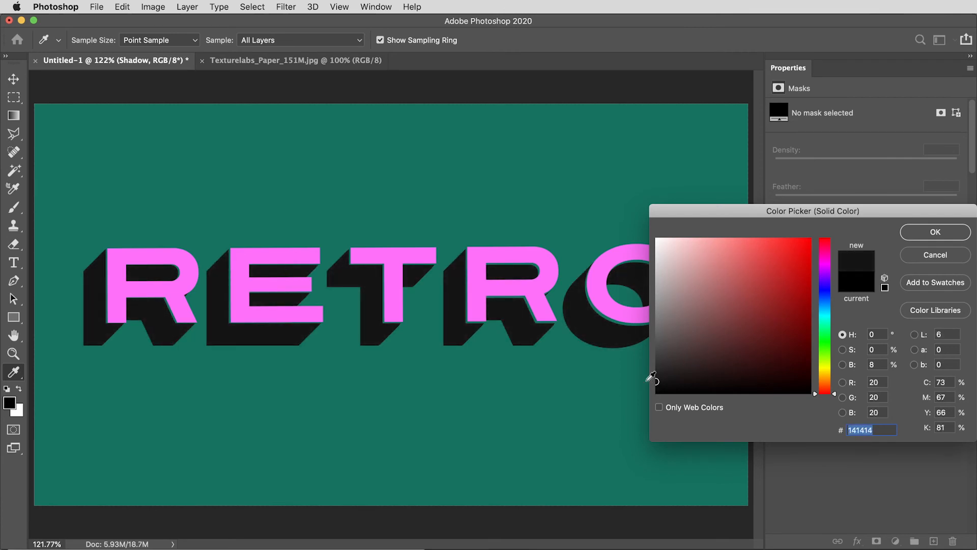
pyautogui.click(934, 231)
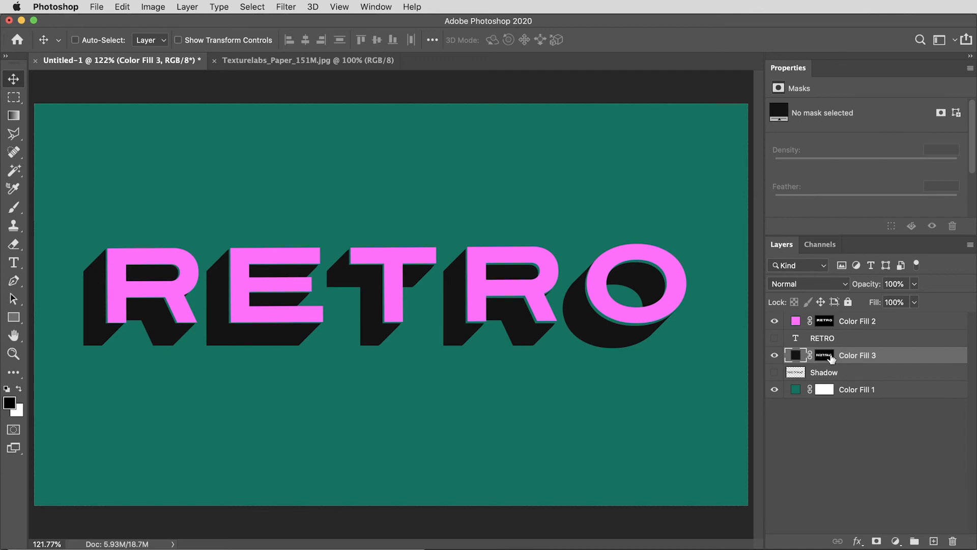
pyautogui.click(823, 355)
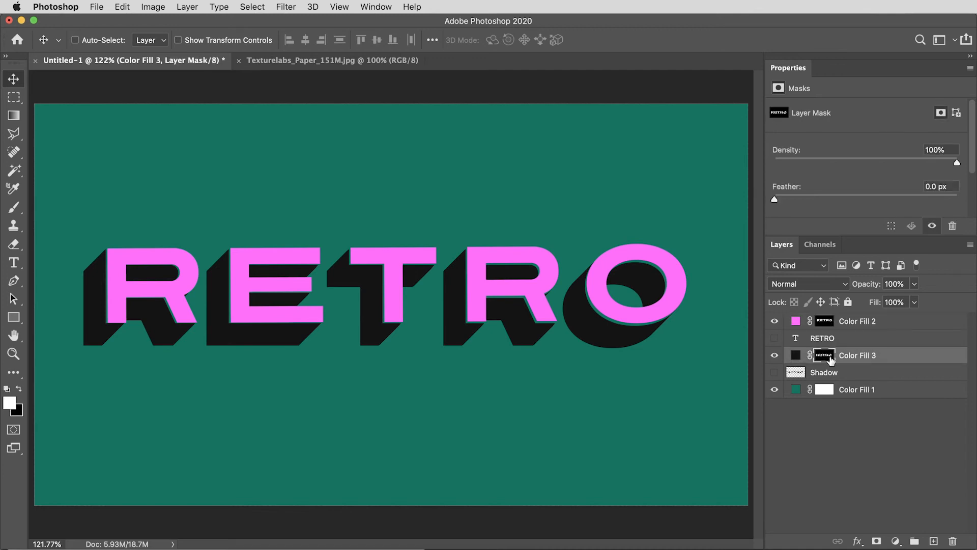
pyautogui.click(857, 321)
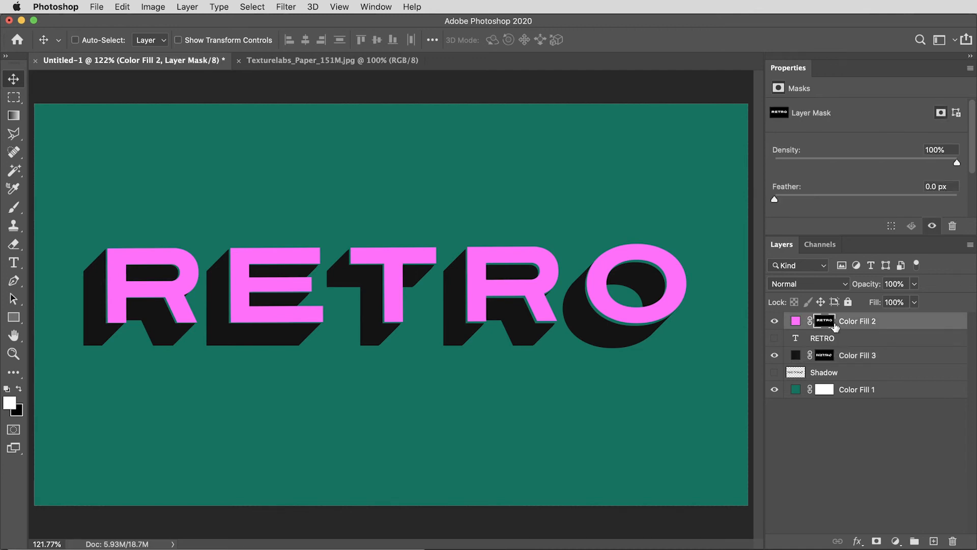
# - Apply a Brush Strokes Spatter filter from the Filter Gallery to the pink fill's mask
pyautogui.click(286, 7)
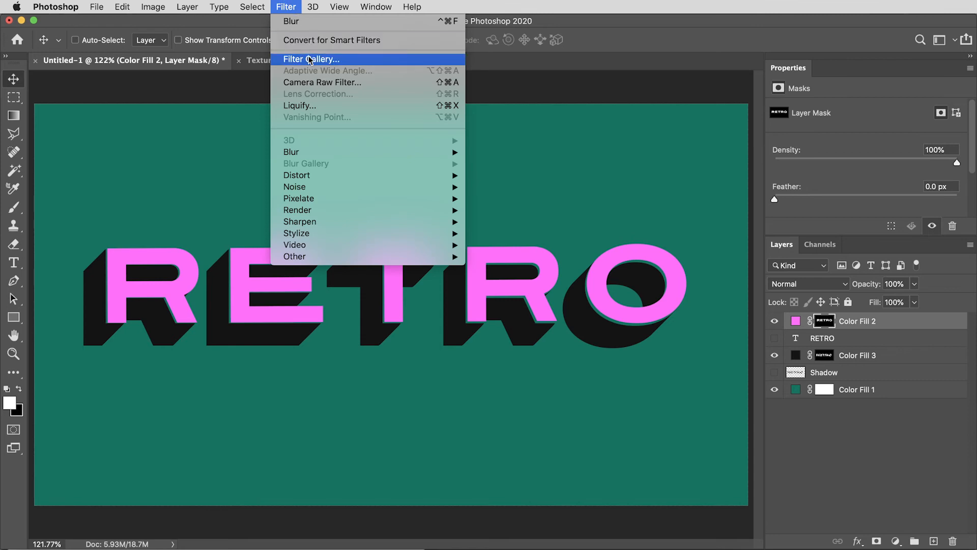
pyautogui.click(312, 59)
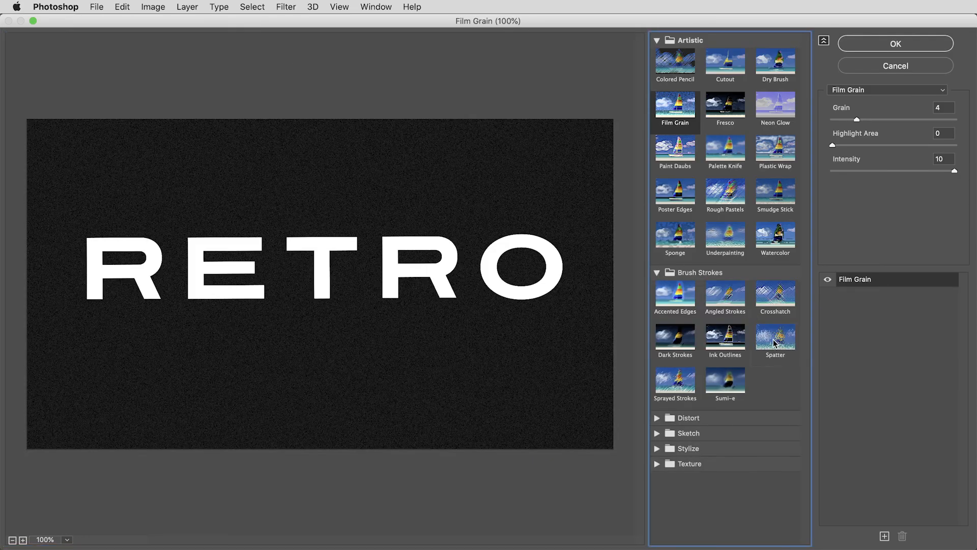
pyautogui.click(776, 337)
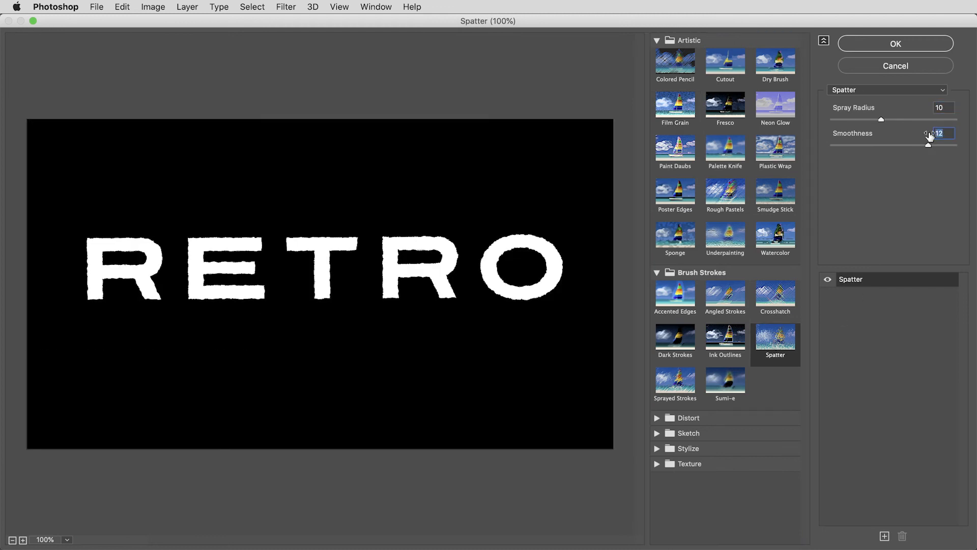
pyautogui.click(896, 43)
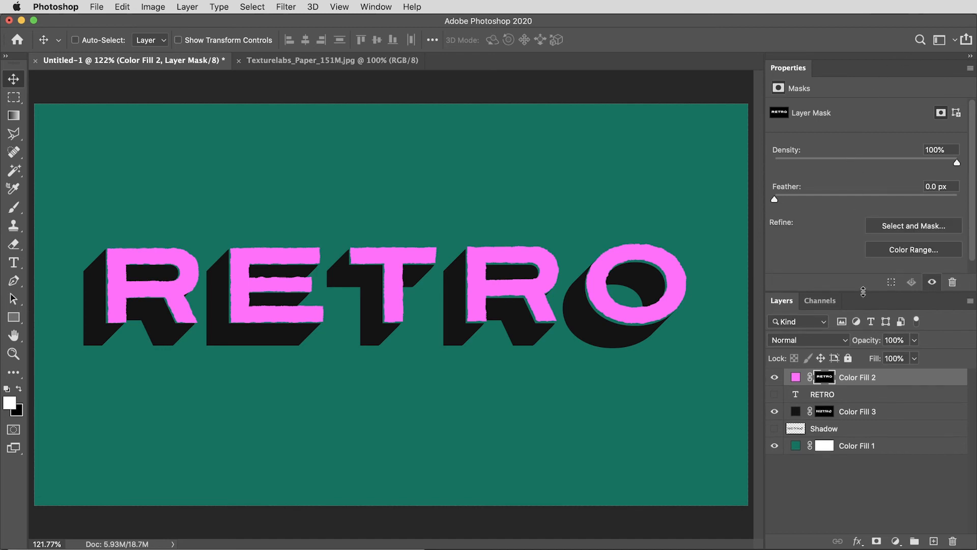
# - Refine the pink letters' mask with Select and Mask, Smooth 44 and Contrast 45%
pyautogui.click(912, 226)
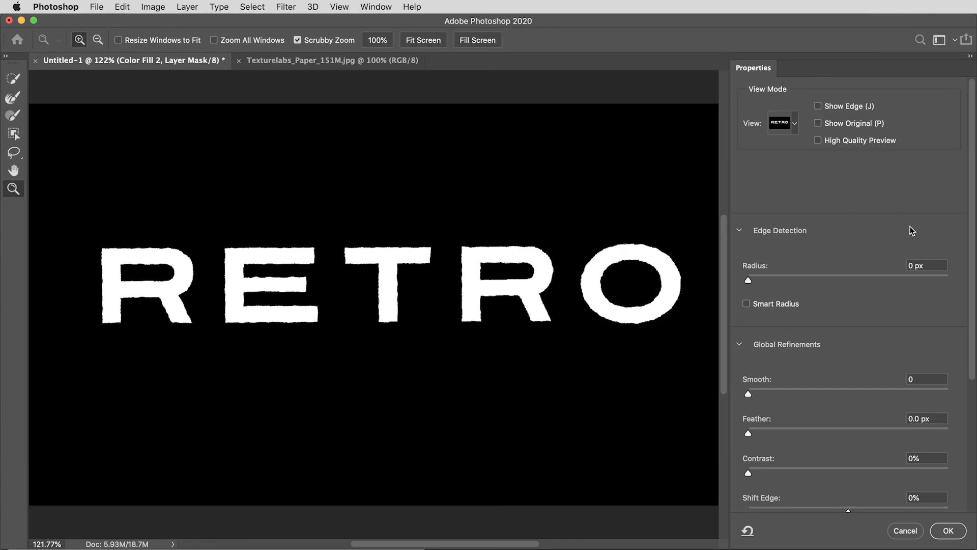
pyautogui.moveTo(807, 375)
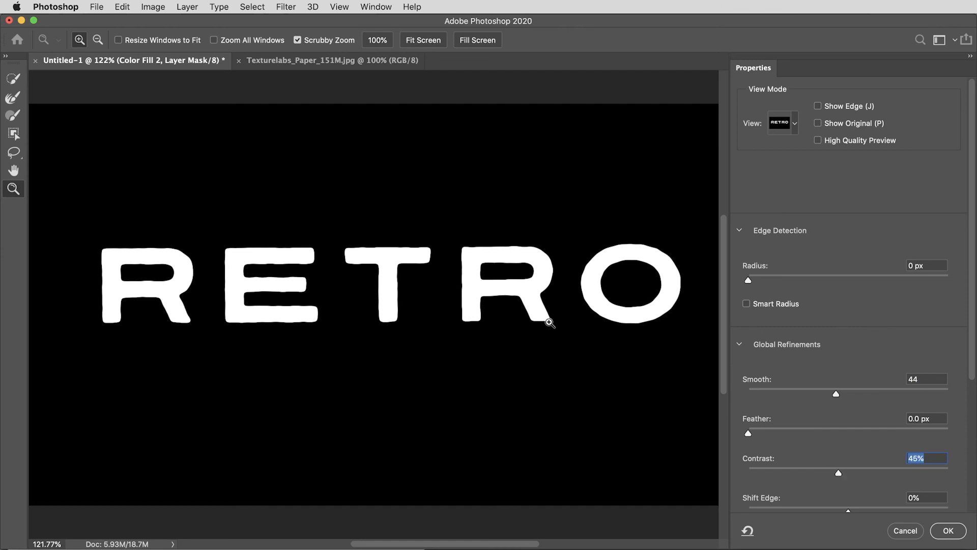
pyautogui.moveTo(948, 530)
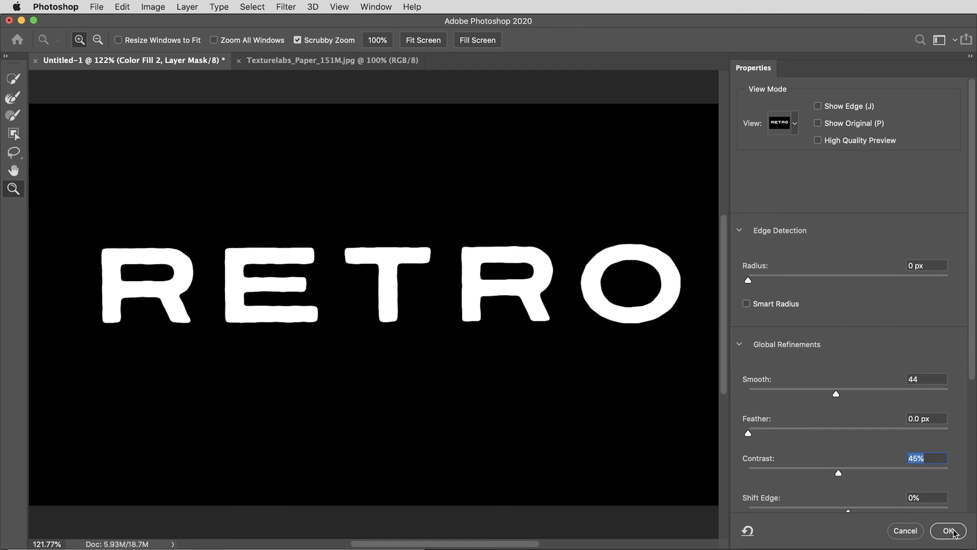
pyautogui.click(948, 530)
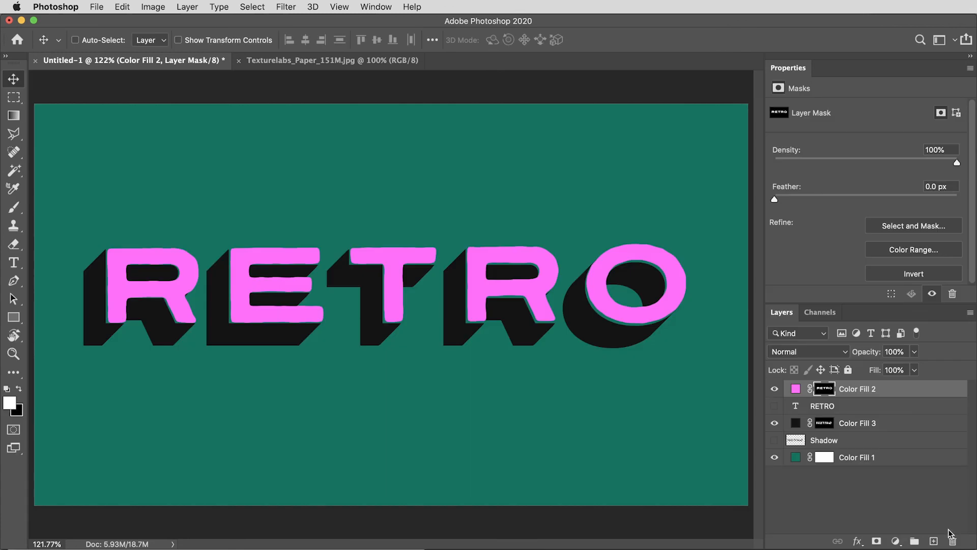
pyautogui.moveTo(807, 451)
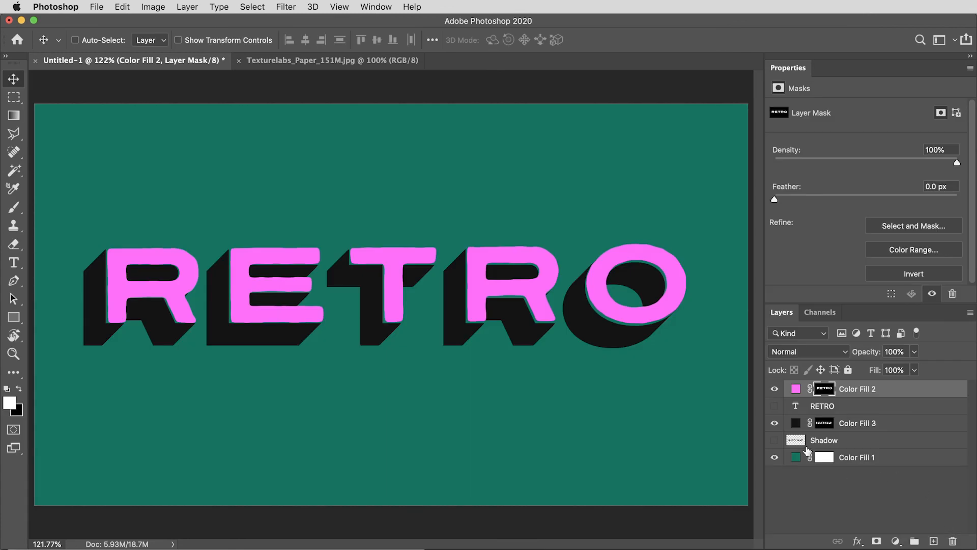
# - Refine the shadow fill's mask with Smooth 49 and Contrast 55%, then switch to the paper texture document
pyautogui.click(285, 7)
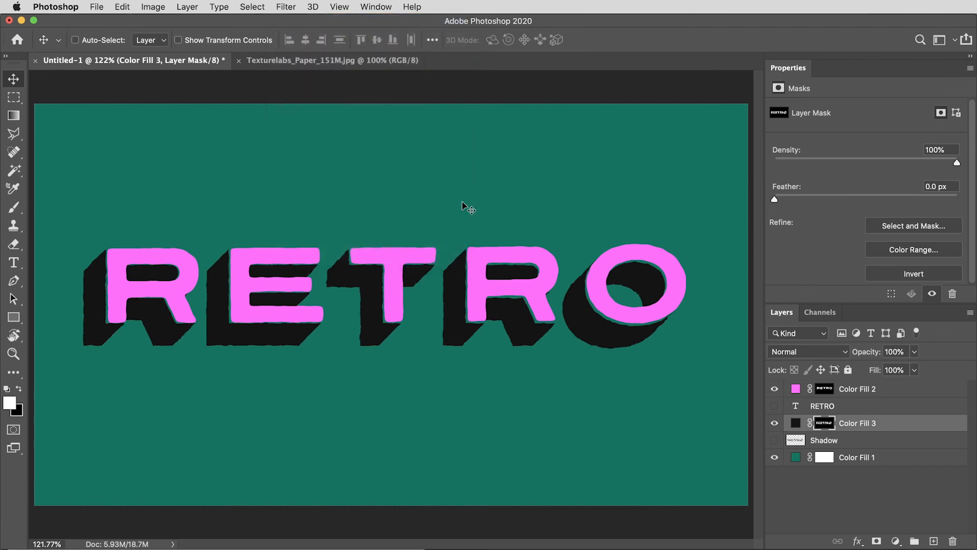
pyautogui.click(913, 226)
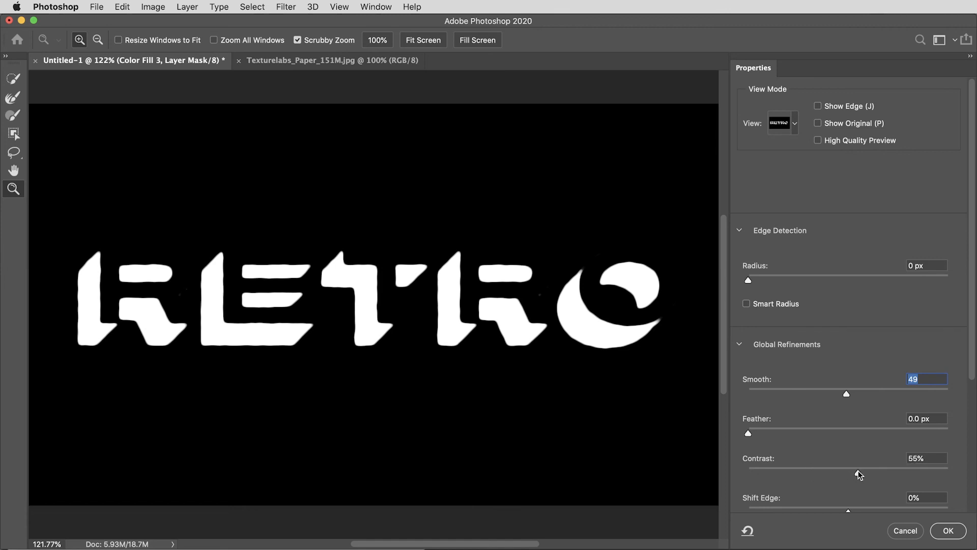
pyautogui.click(947, 531)
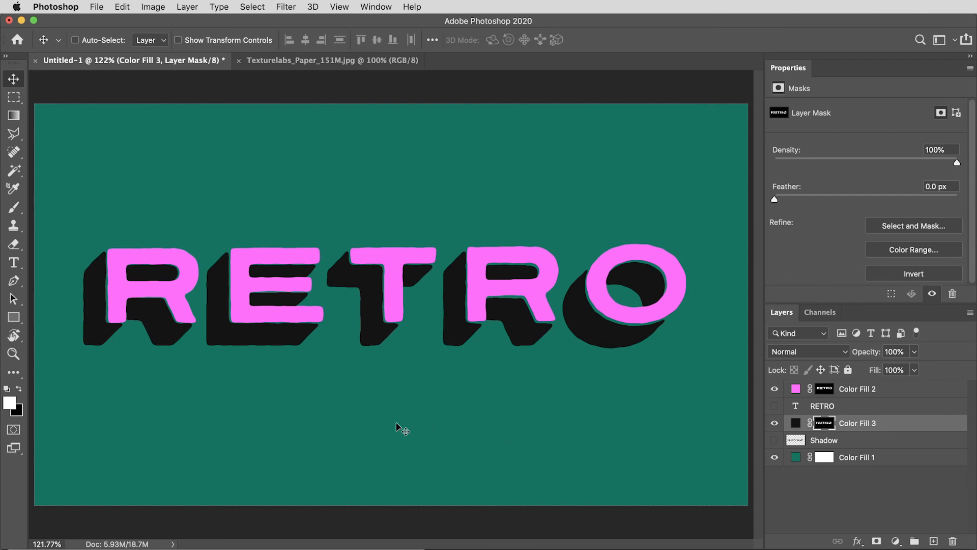
pyautogui.click(306, 60)
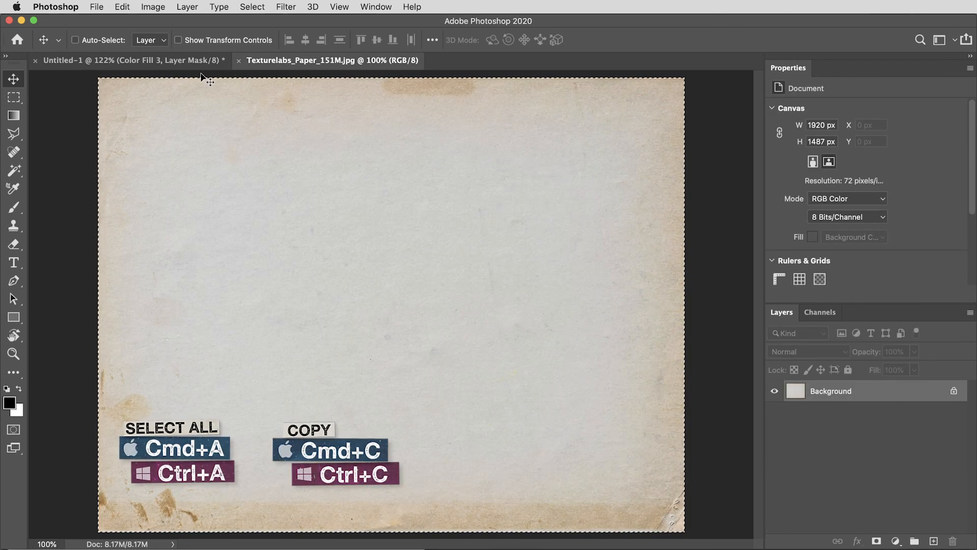
# - Paste the copied Texturelabs paper texture as Layer 1 over the RETRO design
pyautogui.click(124, 60)
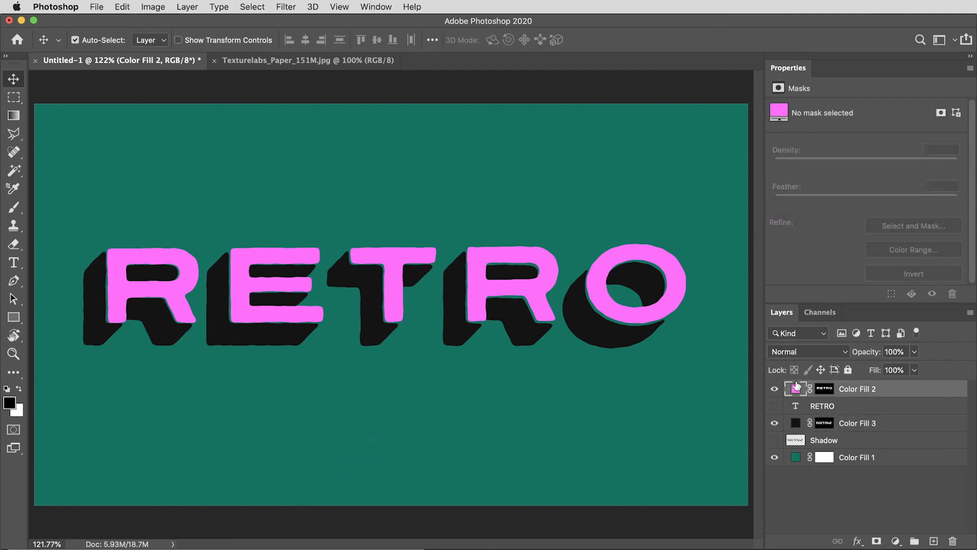
pyautogui.press('cmd+v')
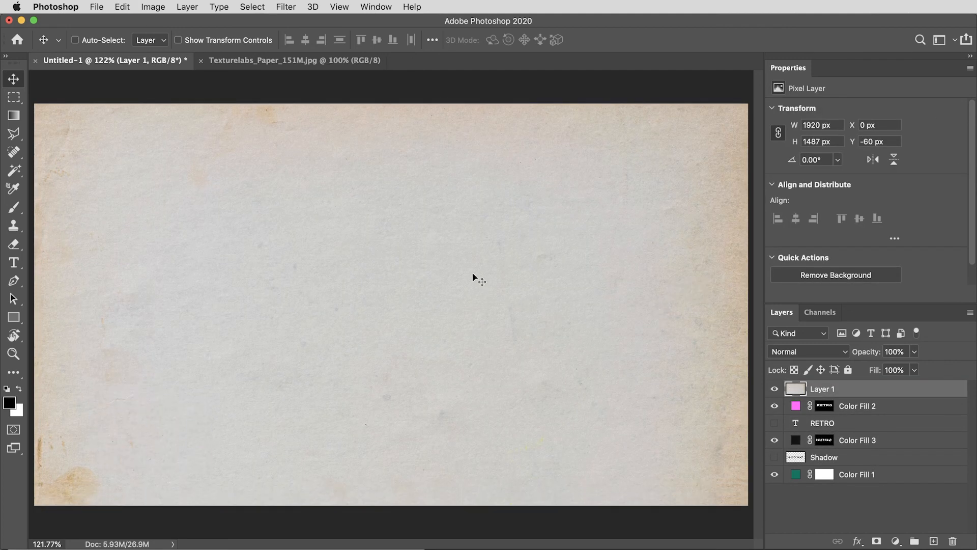
pyautogui.click(286, 8)
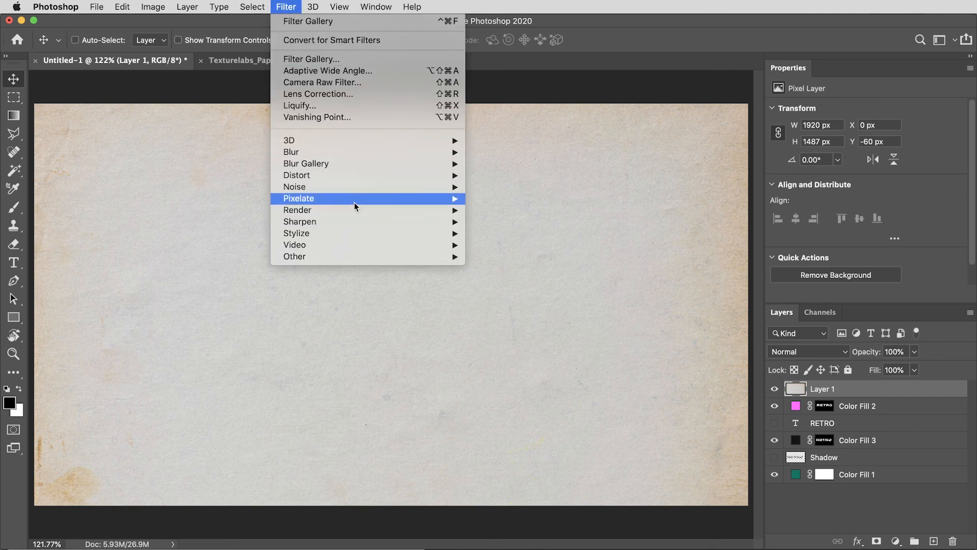
pyautogui.moveTo(295, 257)
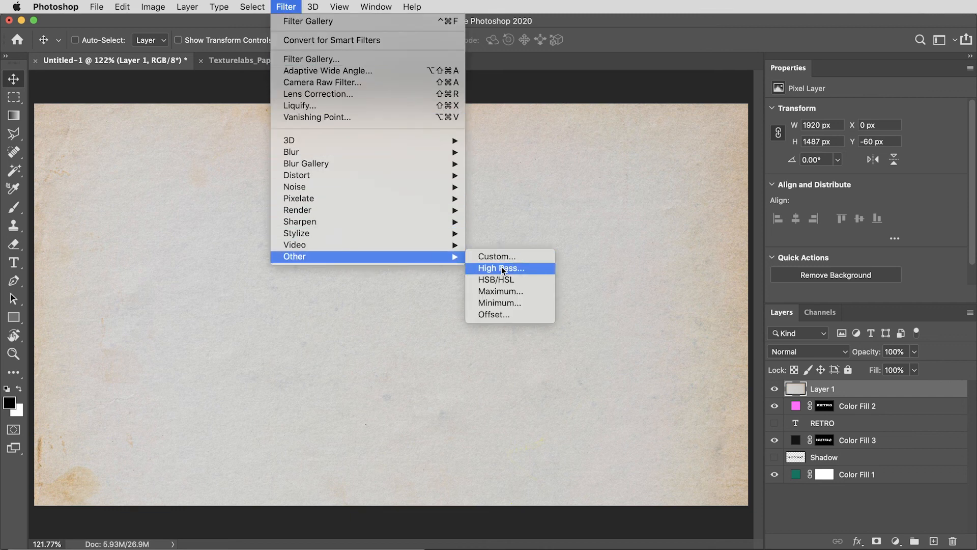
# - Apply a High Pass filter at about 197 px radius to the paper texture layer
pyautogui.click(501, 267)
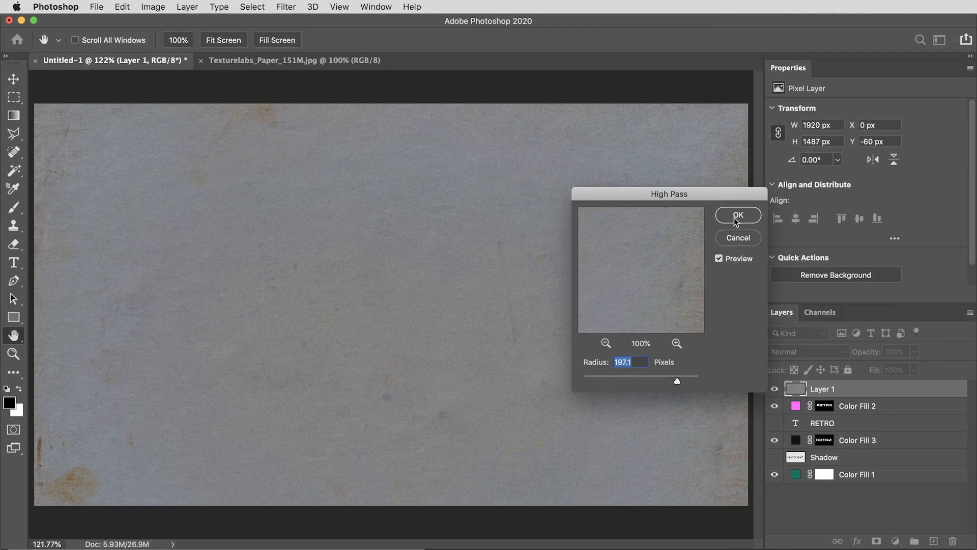
pyautogui.click(738, 215)
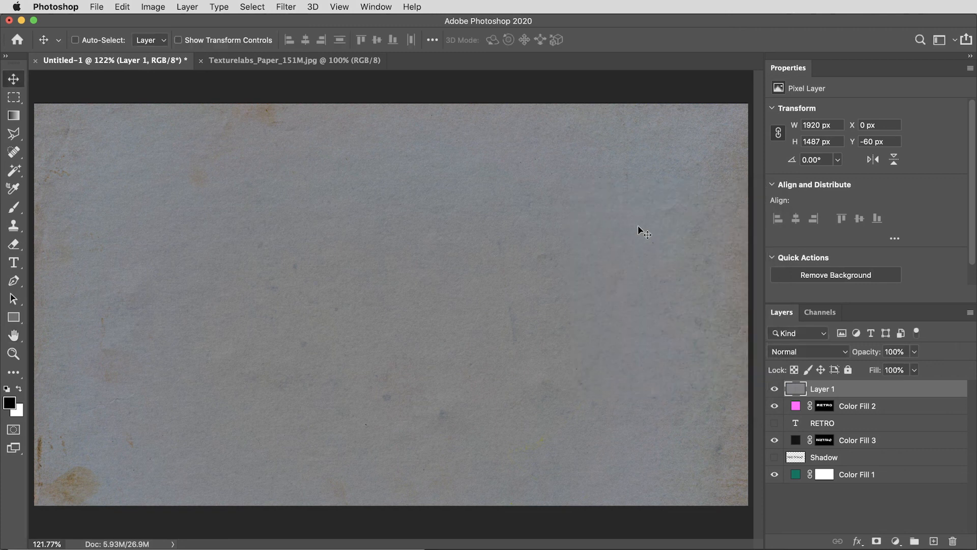
pyautogui.moveTo(421, 240)
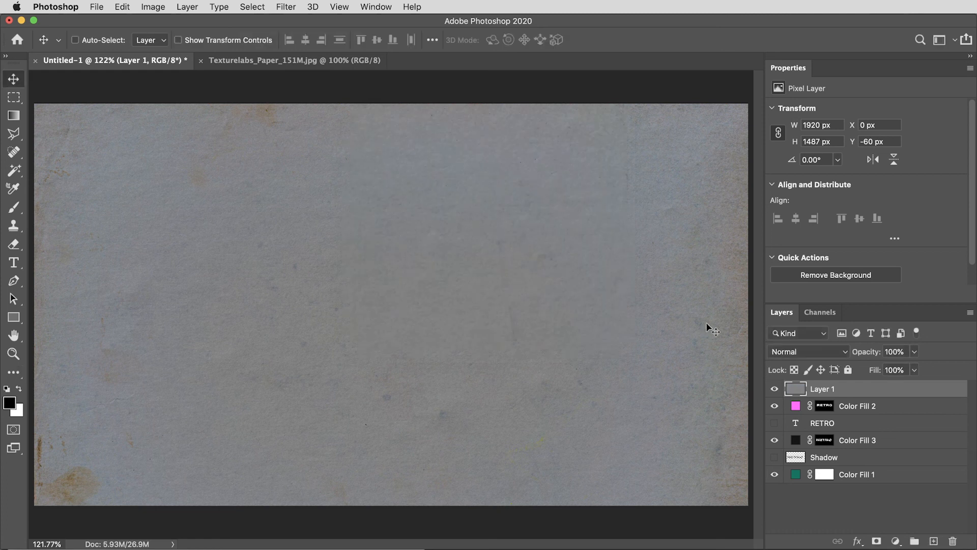
# - Set the paper texture layer's blend mode to Linear Light
pyautogui.click(807, 351)
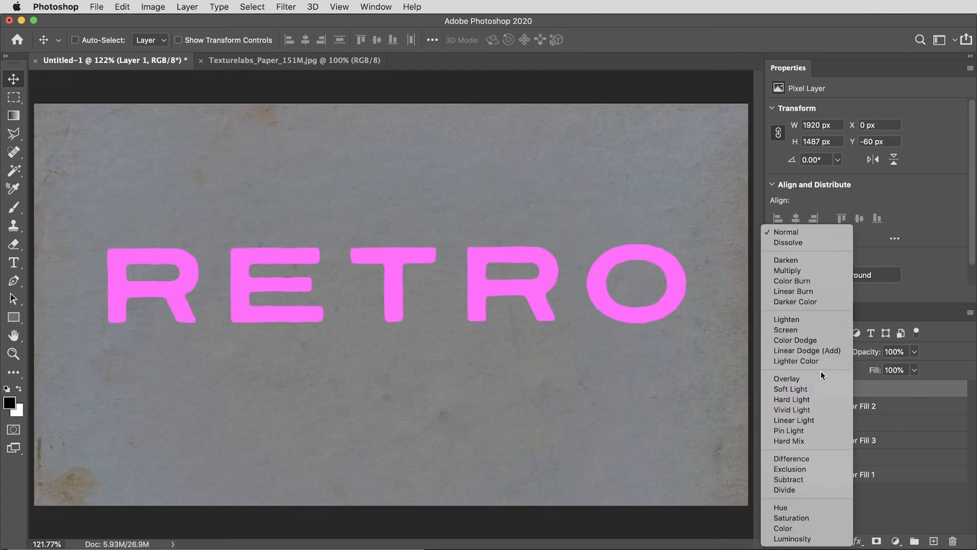
pyautogui.click(791, 399)
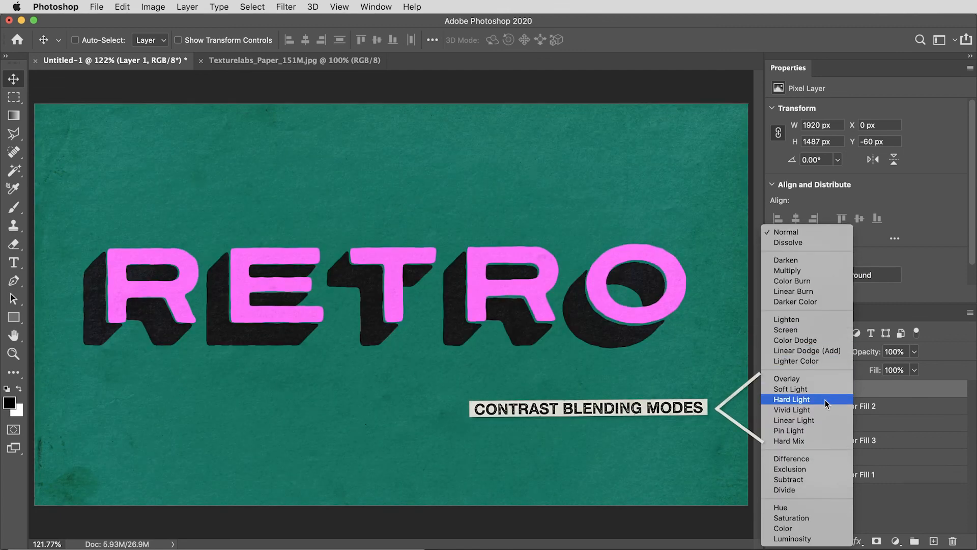
pyautogui.moveTo(794, 420)
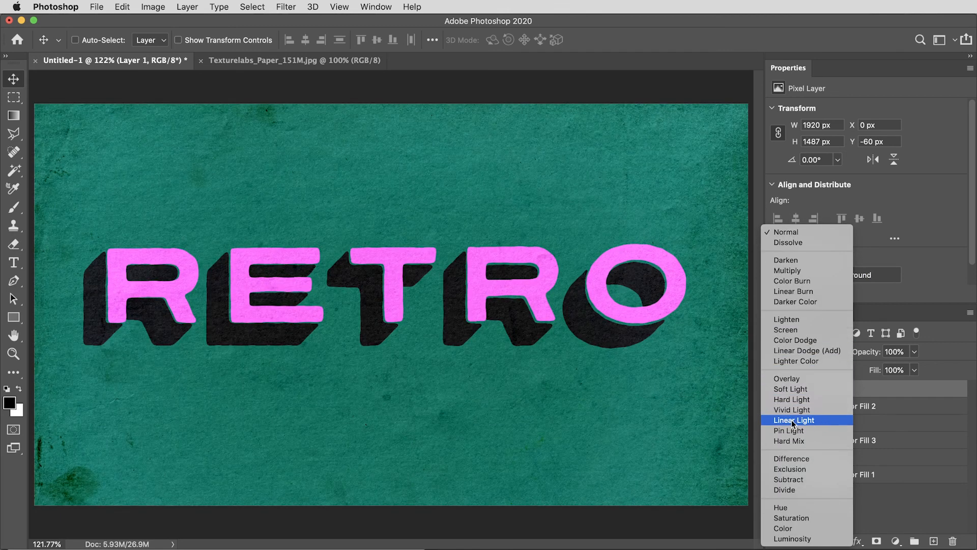
pyautogui.click(792, 420)
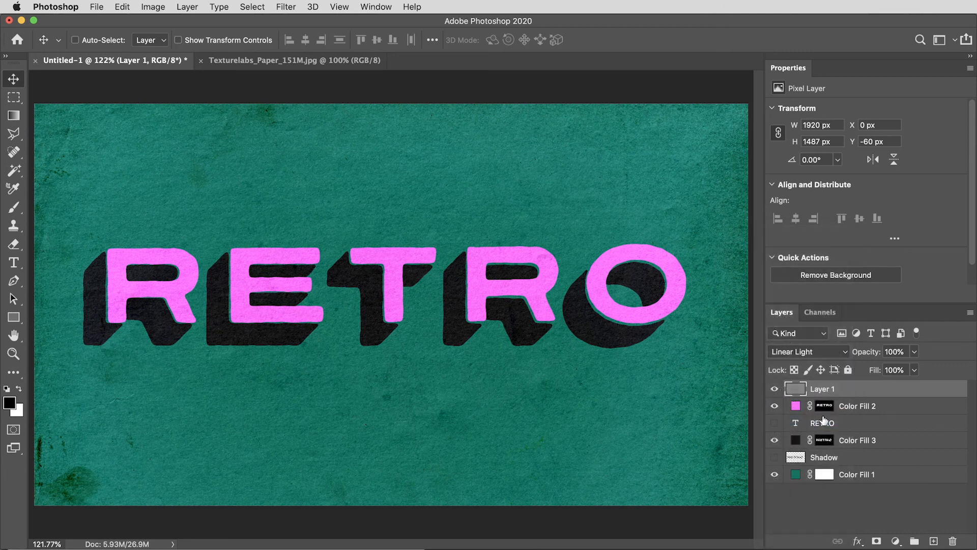